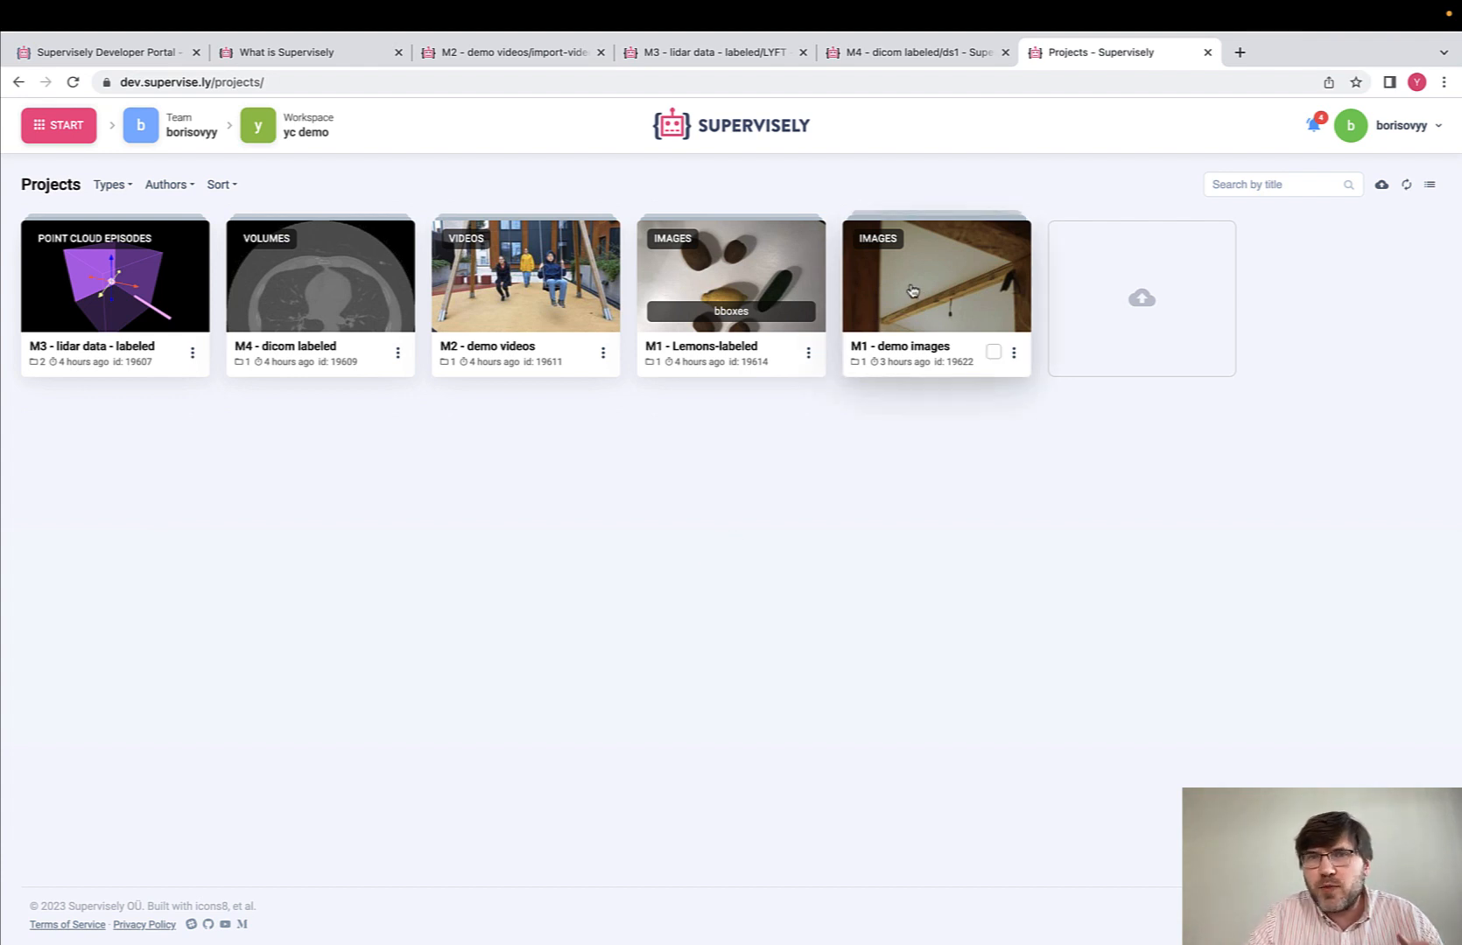
{"action": "mouse_move", "coordinate": [363, 270]}
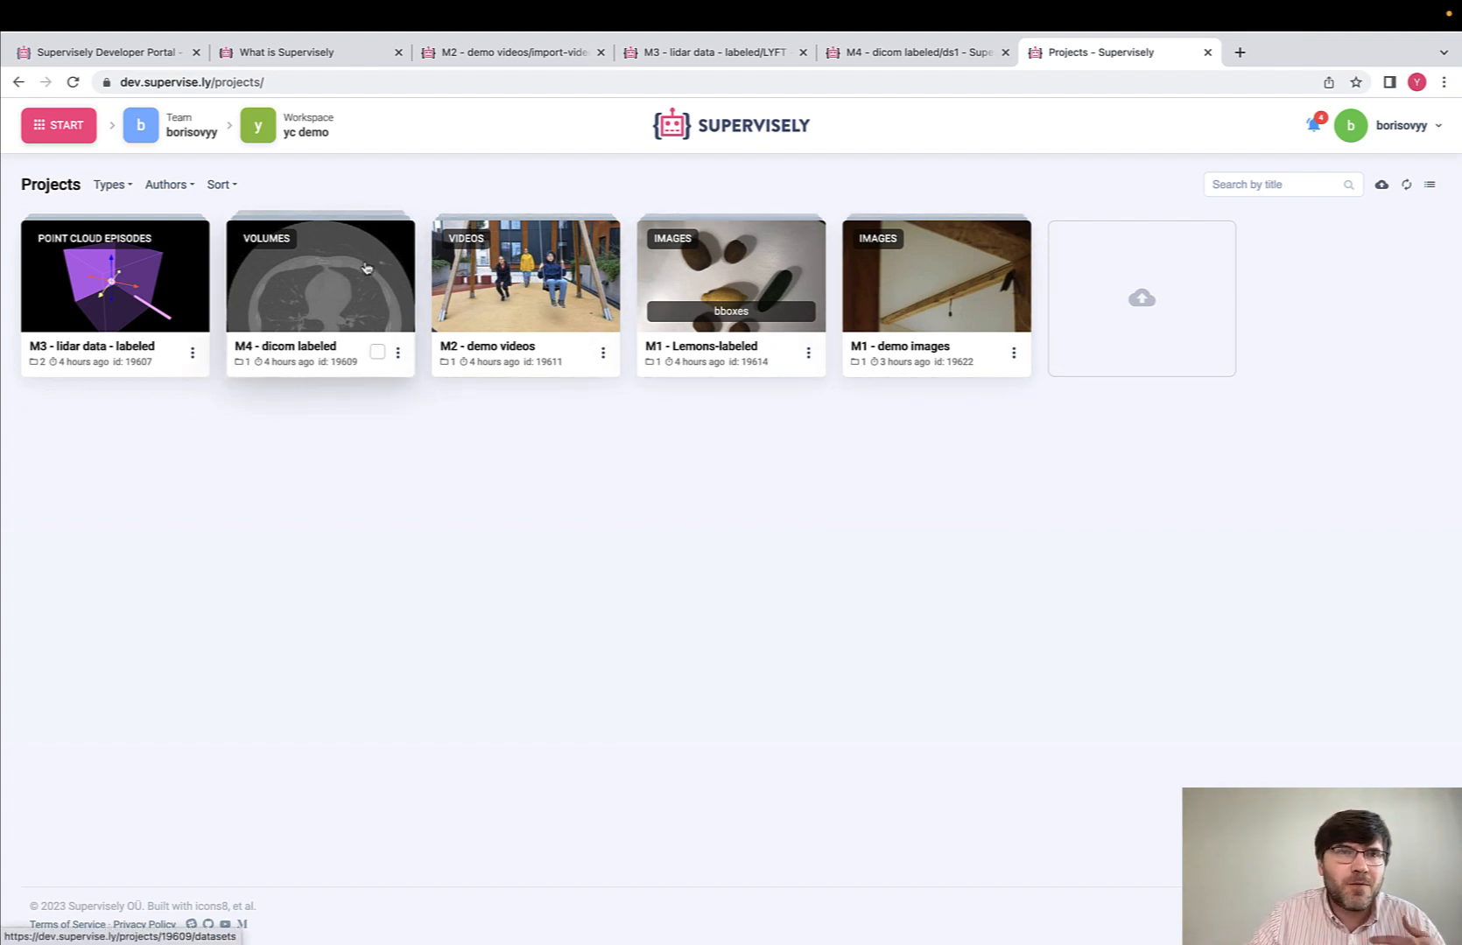
{"action": "mouse_move", "coordinate": [843, 282]}
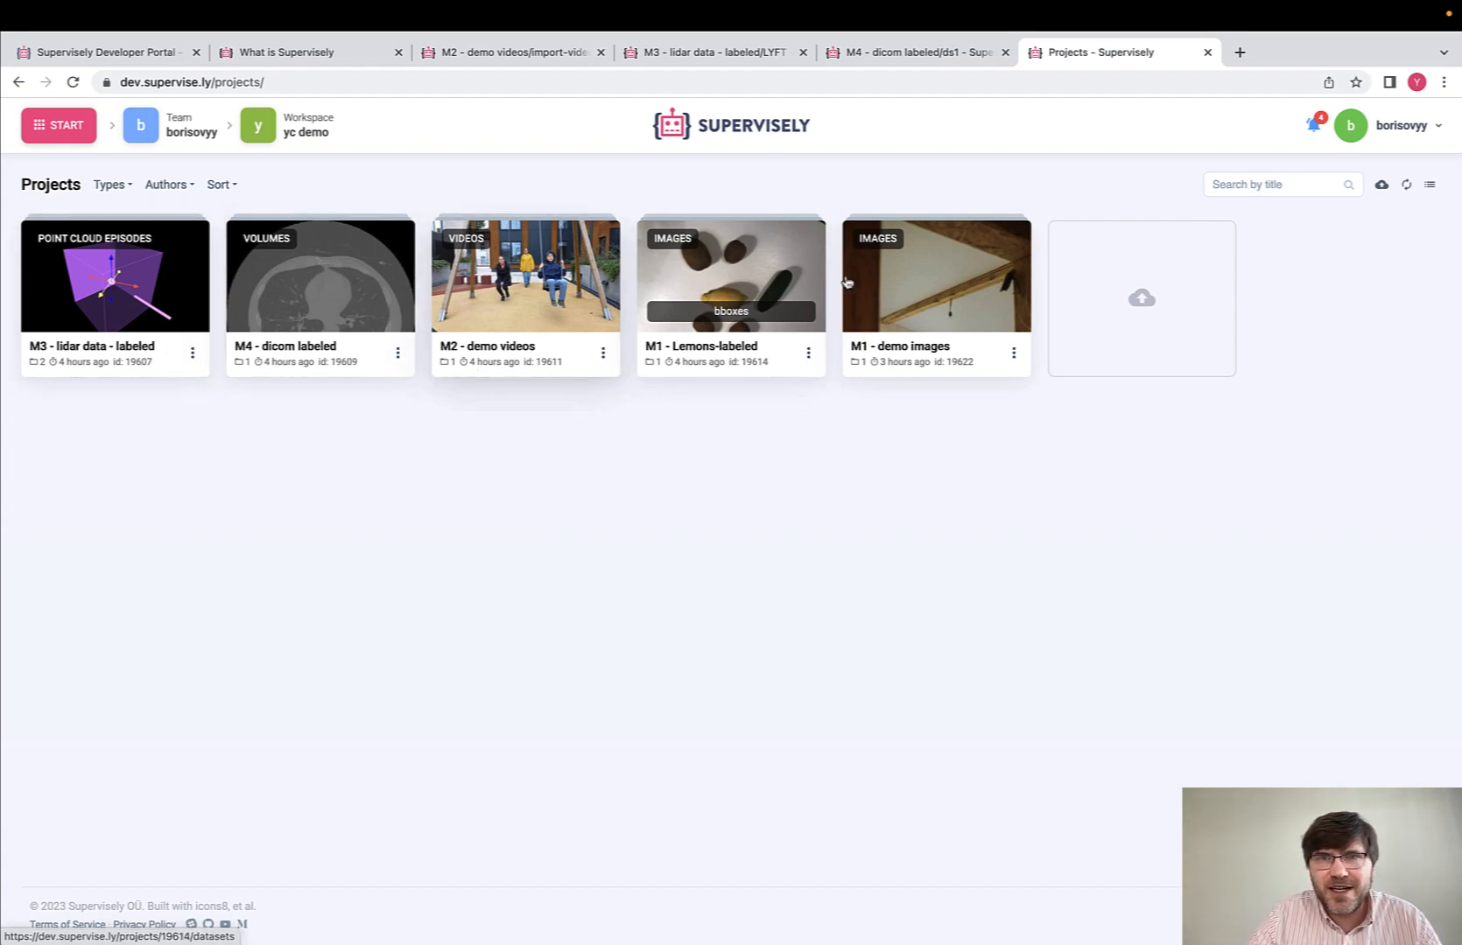
Step: Open M1 - demo images in Basic image labeling and Smart-Tool-mask the cats, including the black cat
{"action": "left_click", "coordinate": [935, 275]}
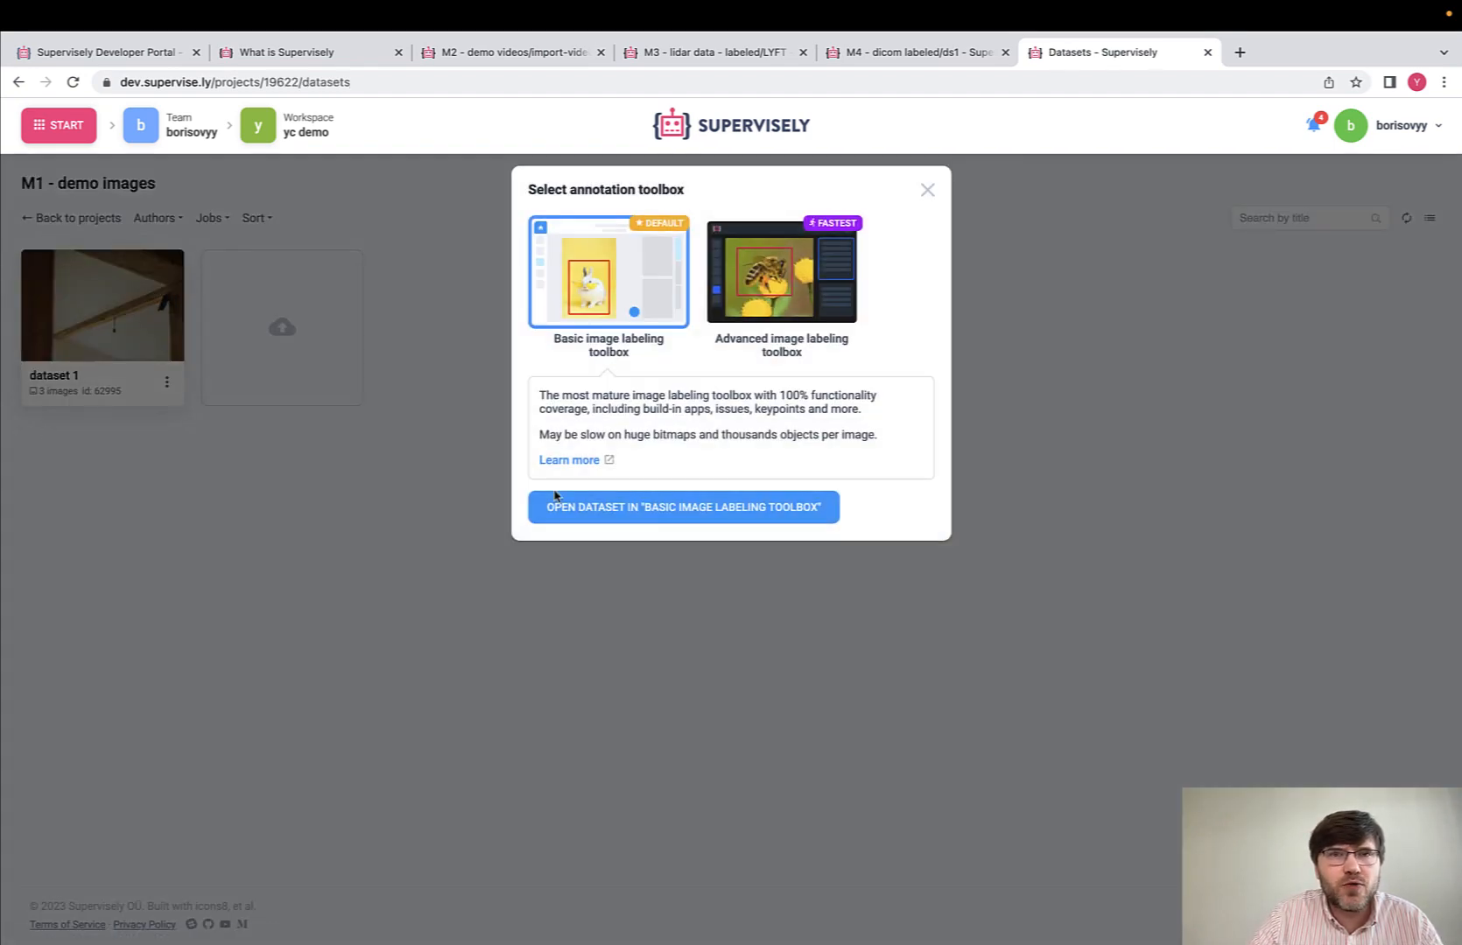
{"action": "left_click", "coordinate": [684, 507]}
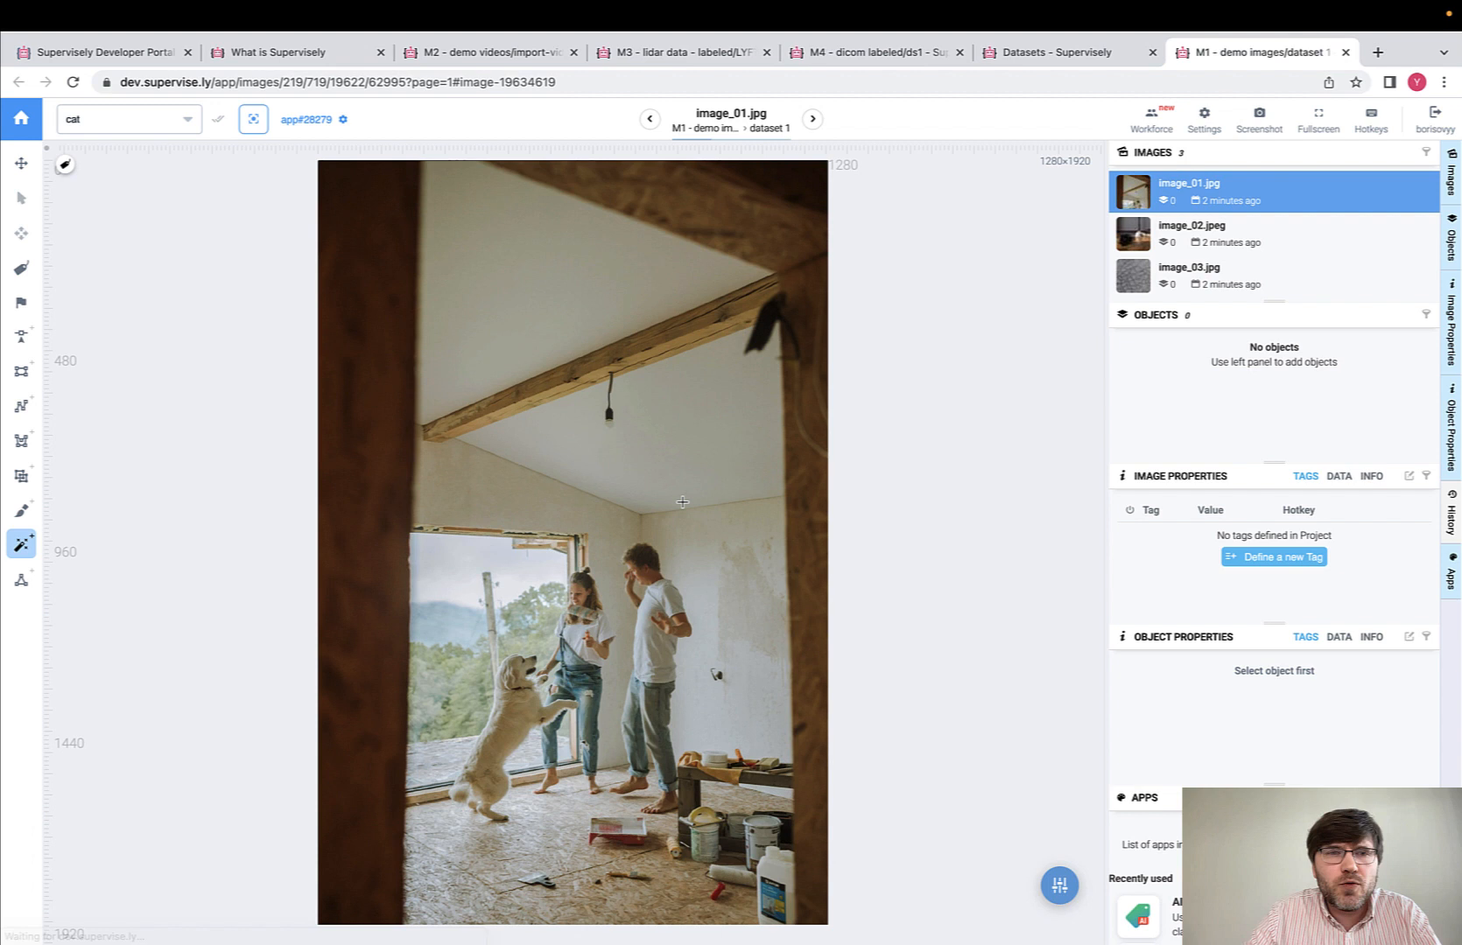
{"action": "left_click", "coordinate": [20, 371]}
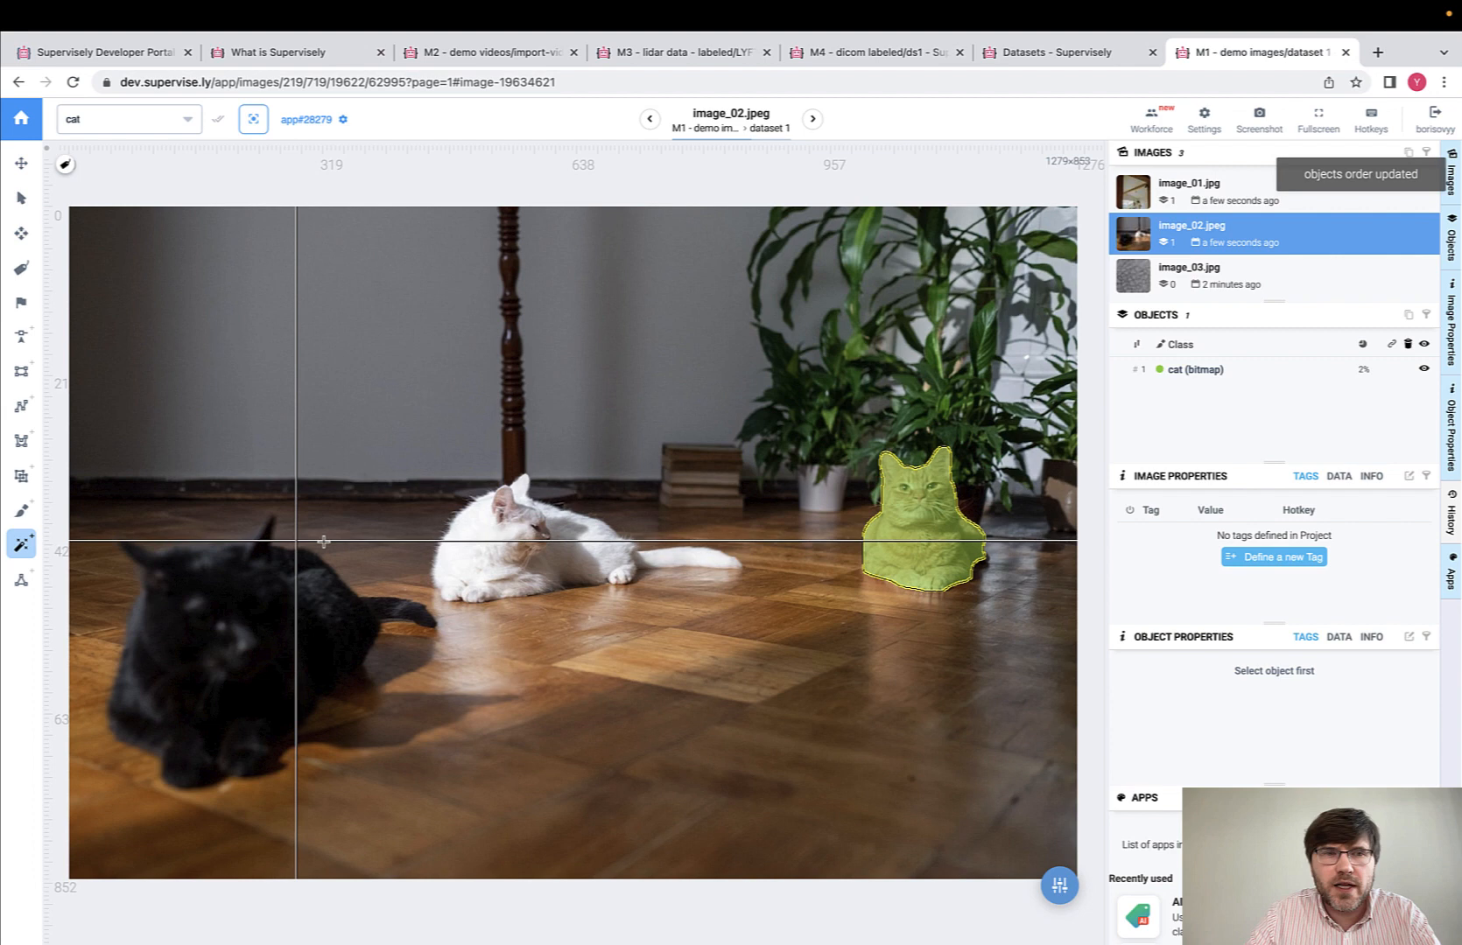
{"action": "mouse_move", "coordinate": [469, 799]}
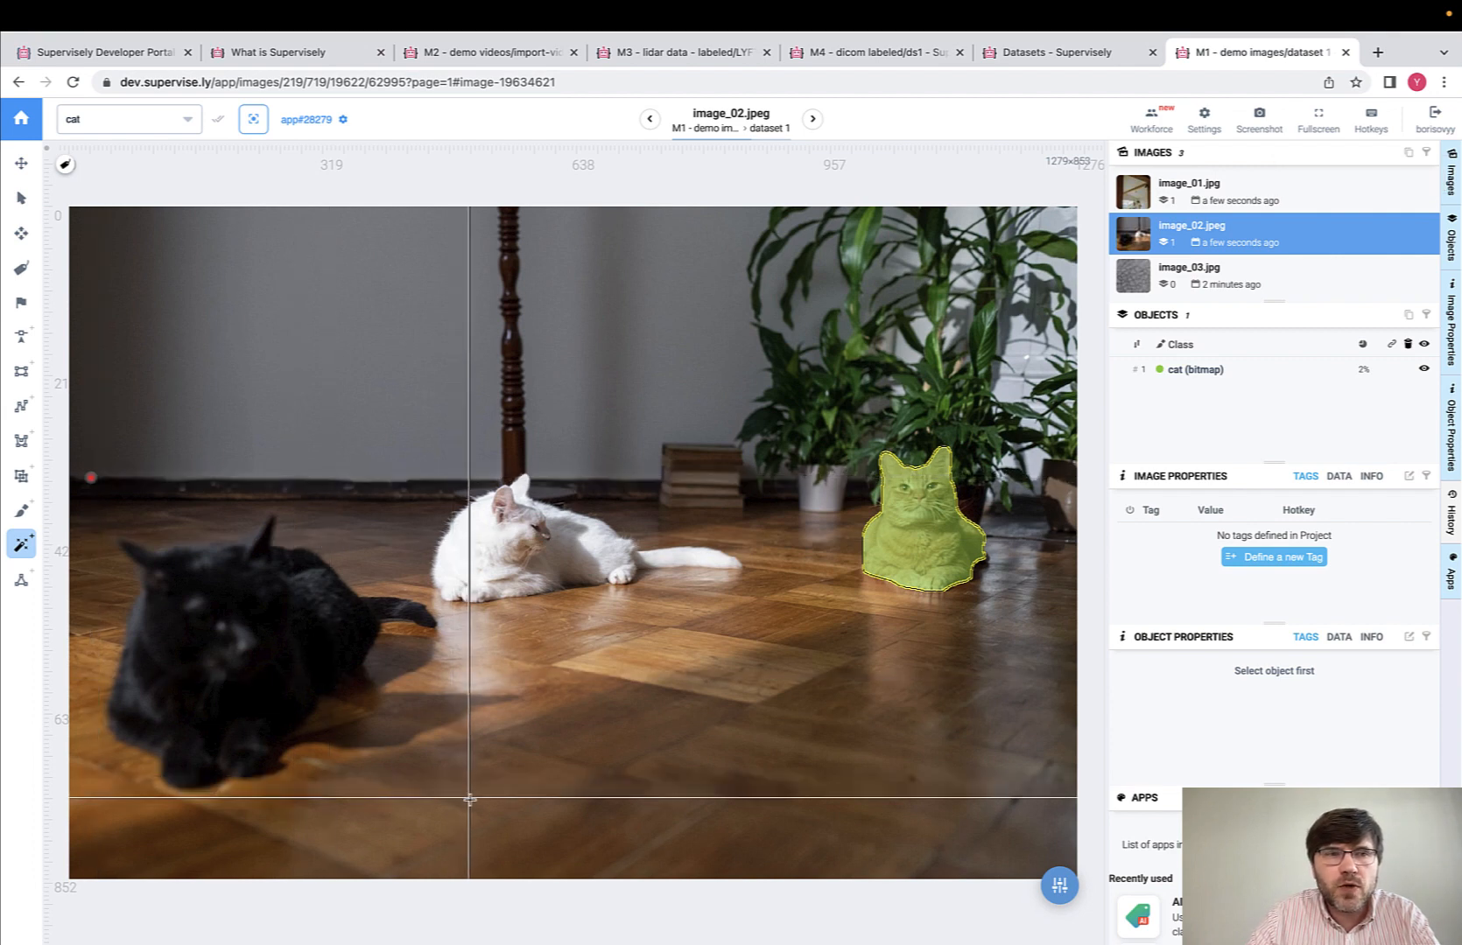
{"action": "left_click", "coordinate": [233, 653]}
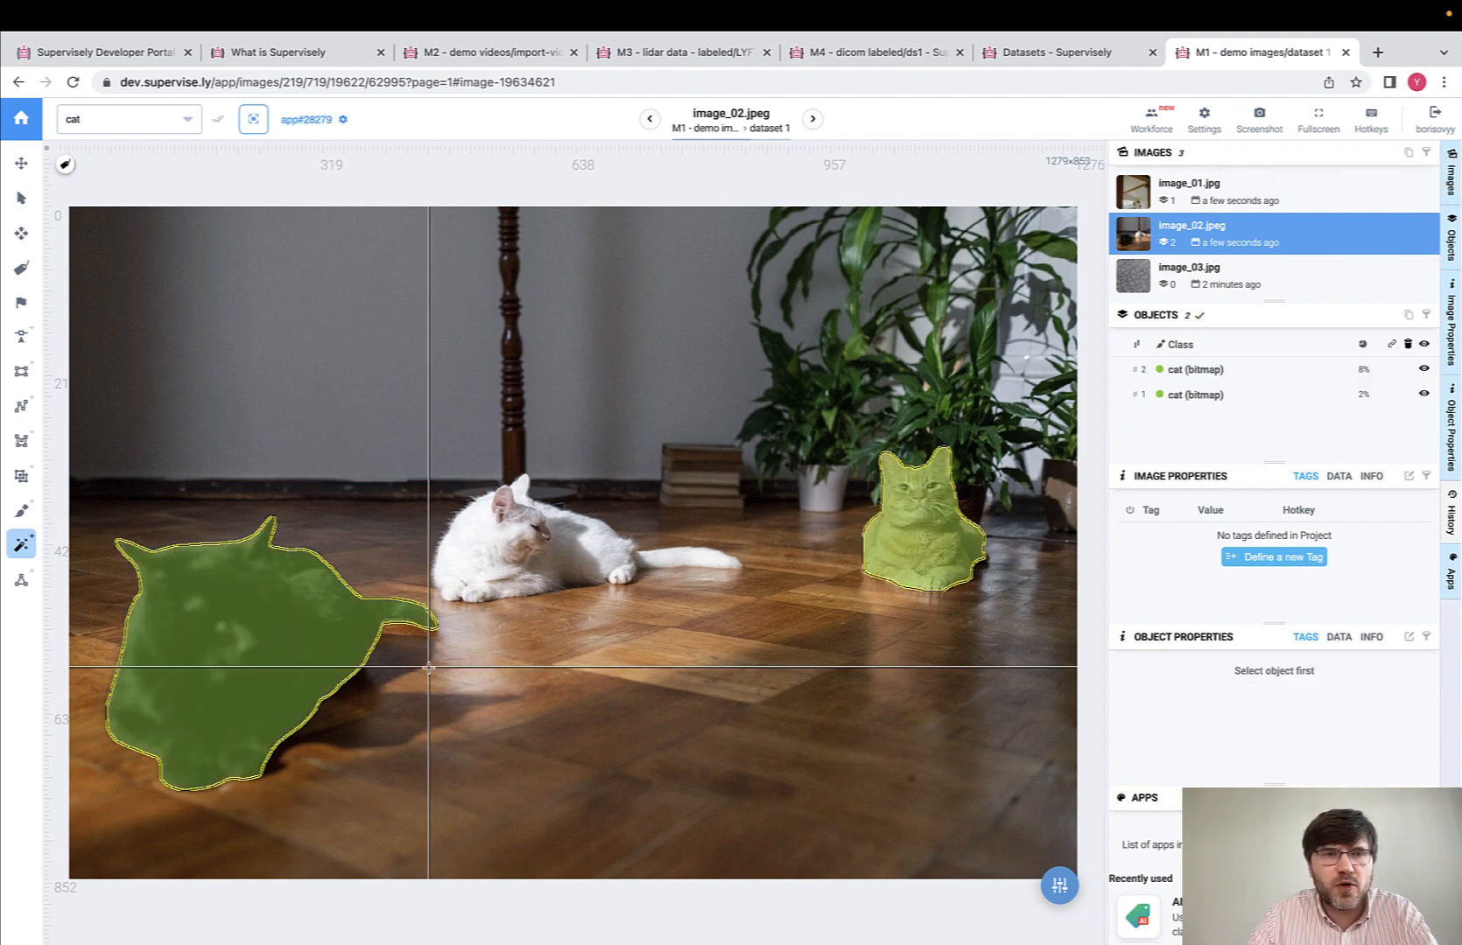
{"action": "left_click", "coordinate": [1190, 268]}
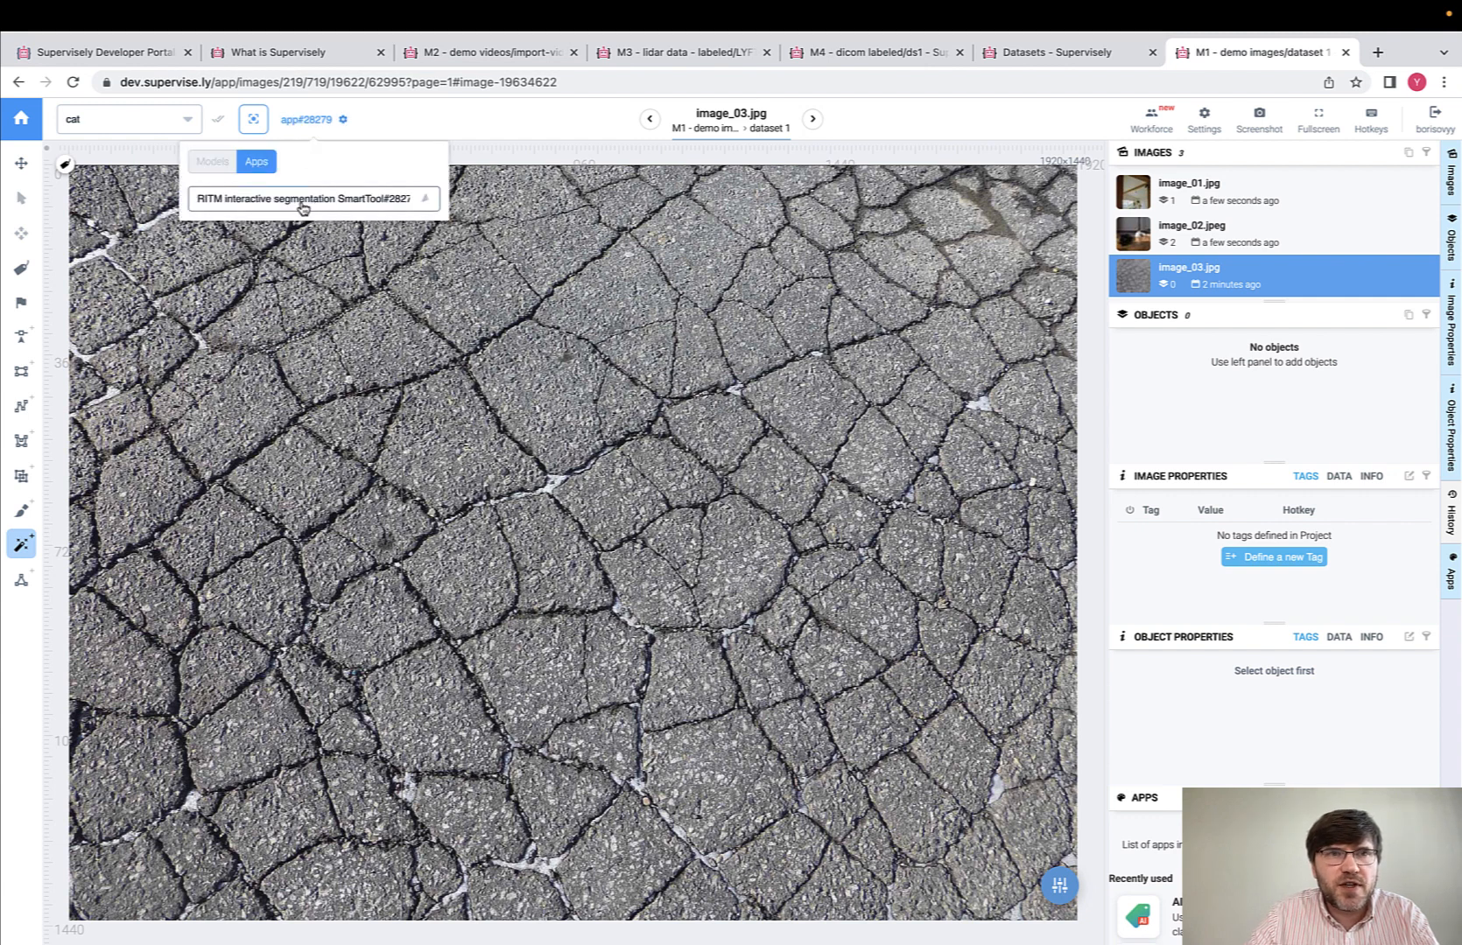
Step: Mask image_03's asphalt cracks with another smart tool app, then view the M2 - demo videos project
{"action": "left_click", "coordinate": [312, 198]}
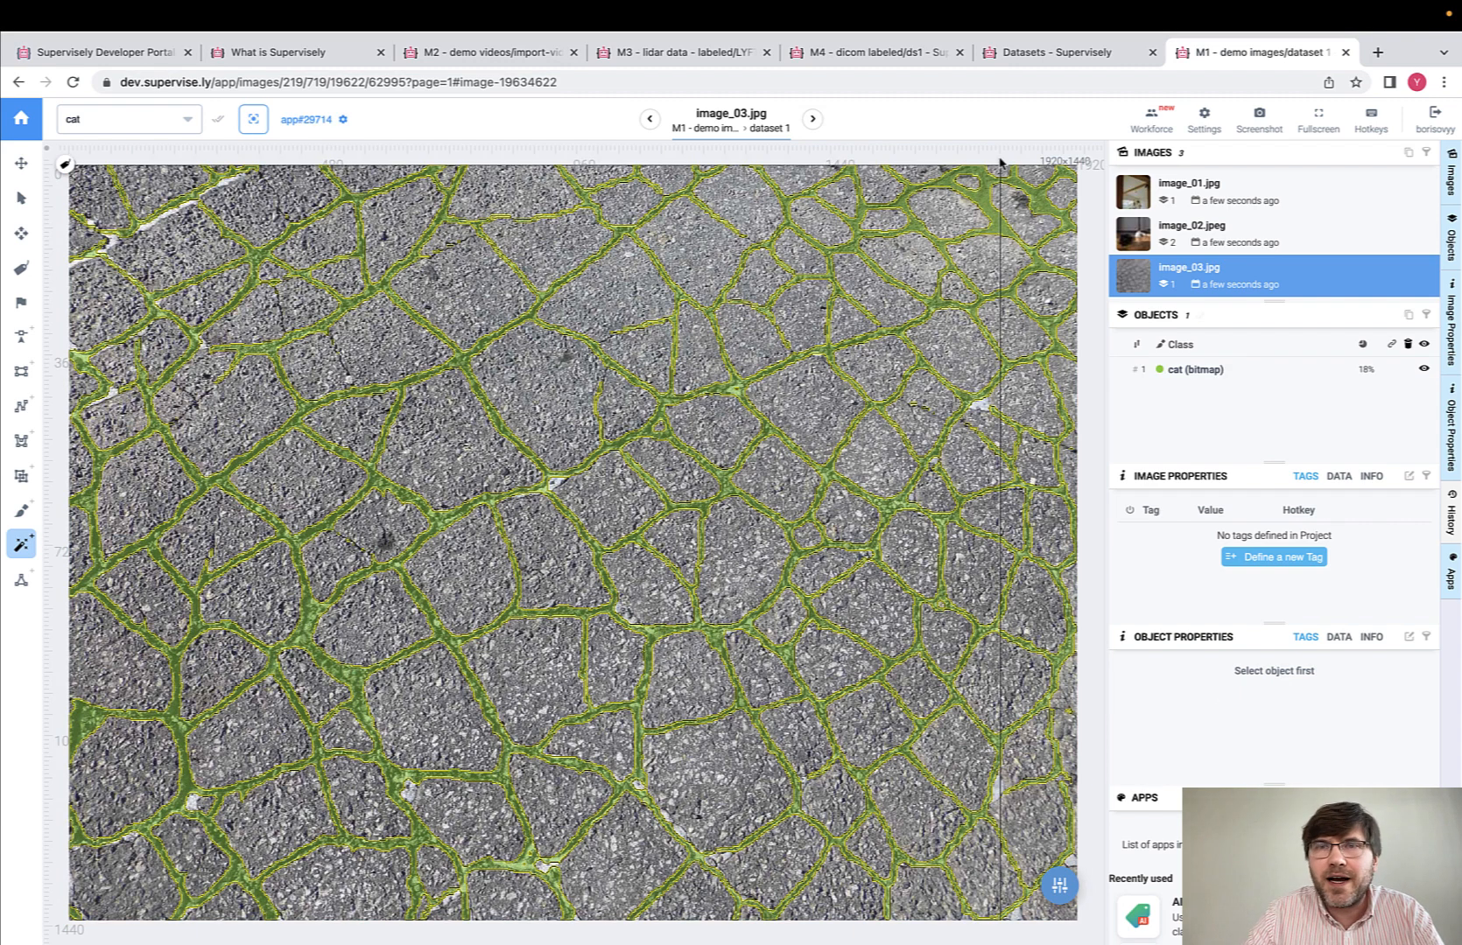
{"action": "left_click", "coordinate": [491, 52]}
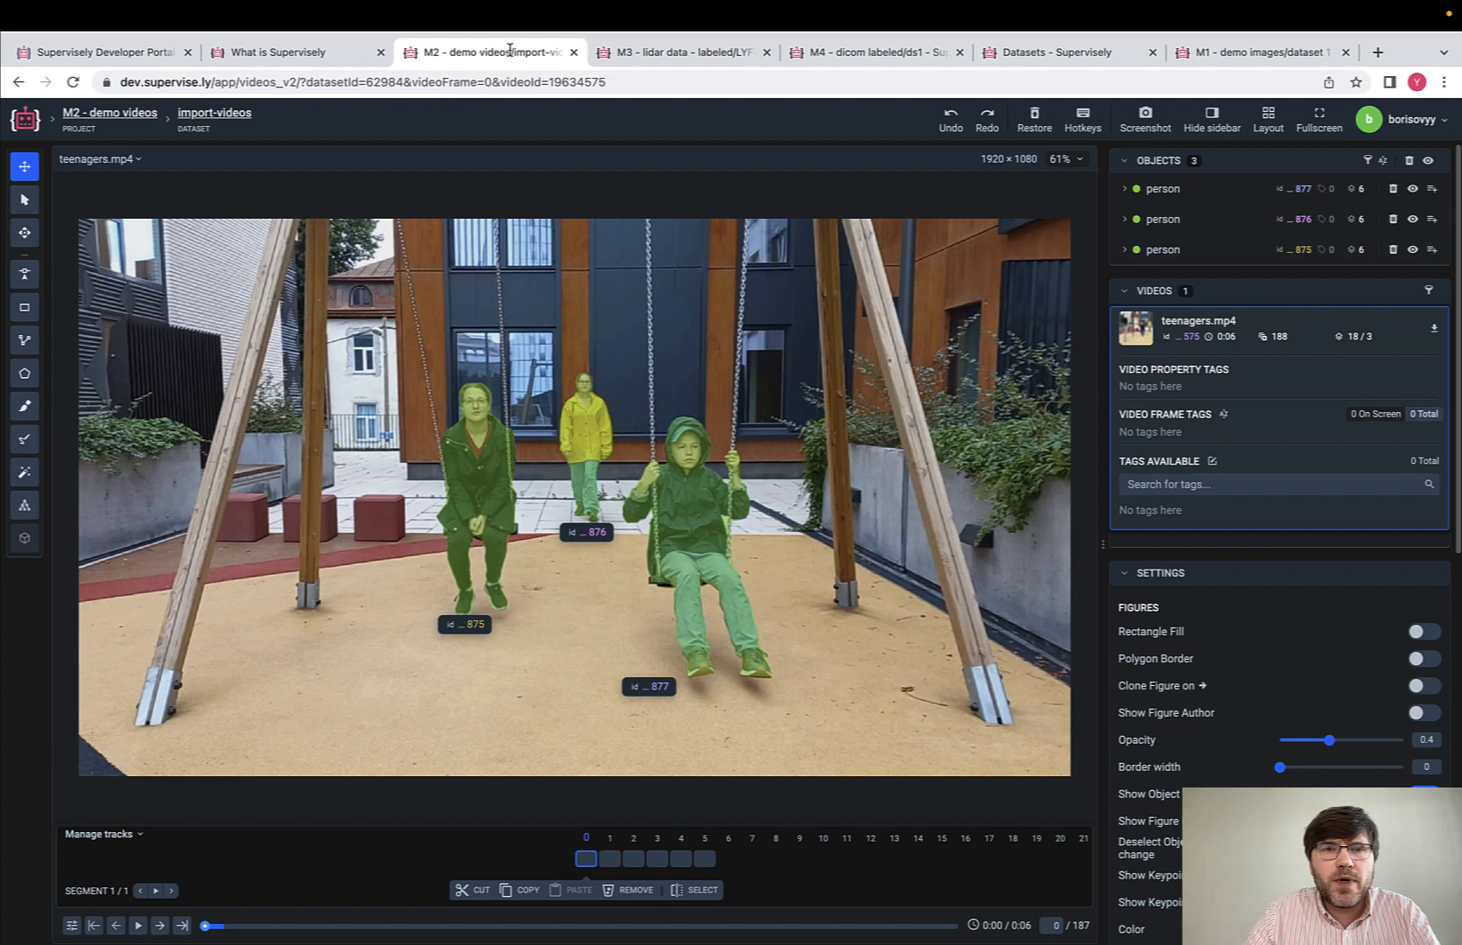
{"action": "mouse_move", "coordinate": [158, 926]}
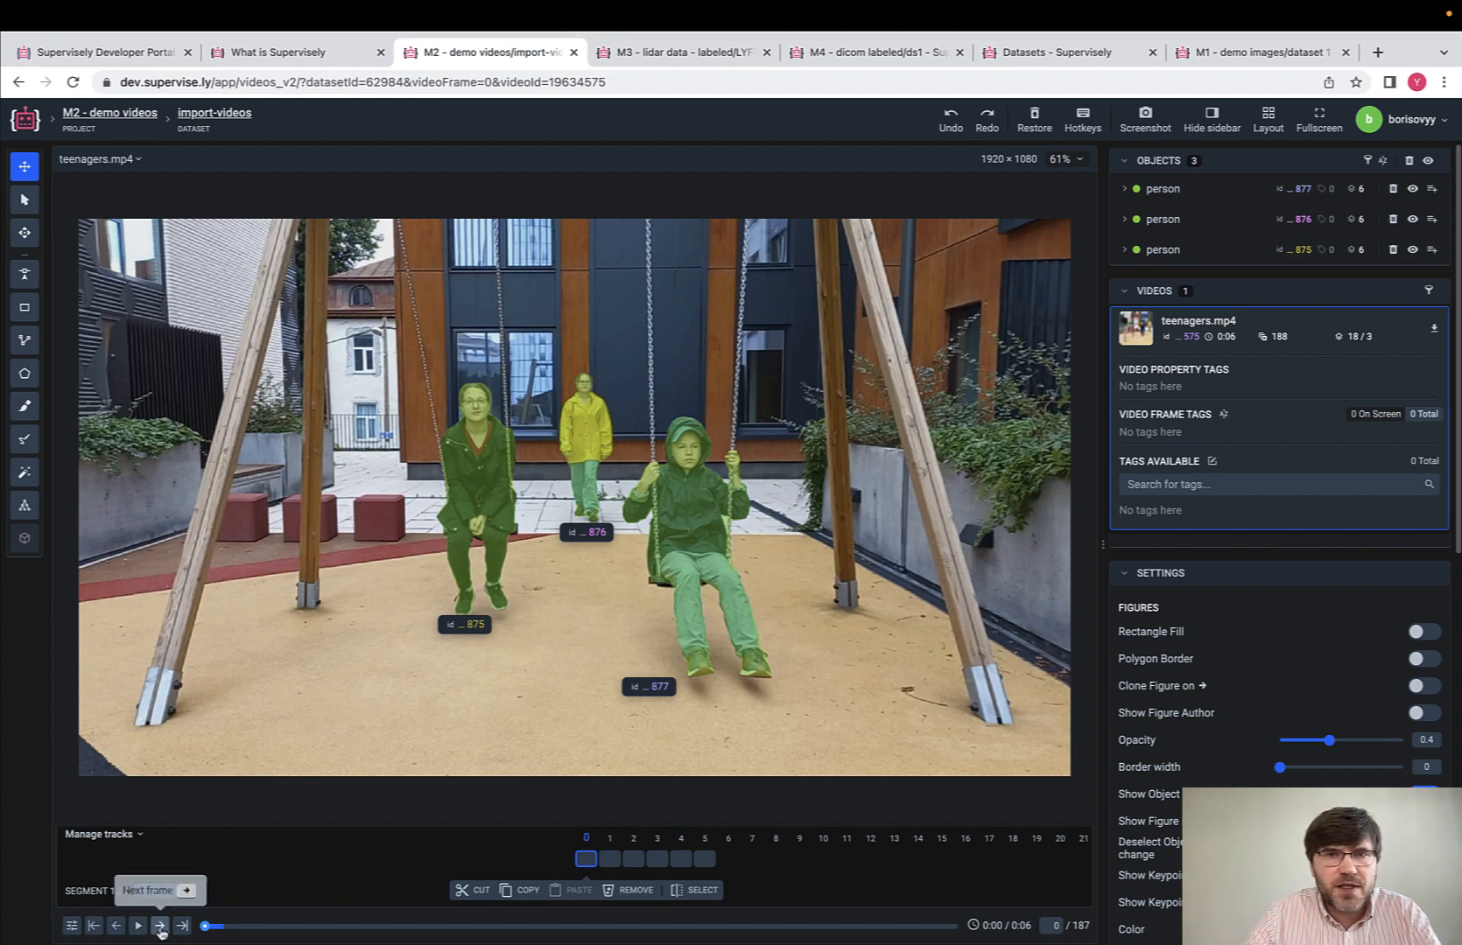
Step: Step through the swing video, M3 lidar scene and M4 DICOM volumes, then return to M1 datasets
{"action": "left_click", "coordinate": [158, 926]}
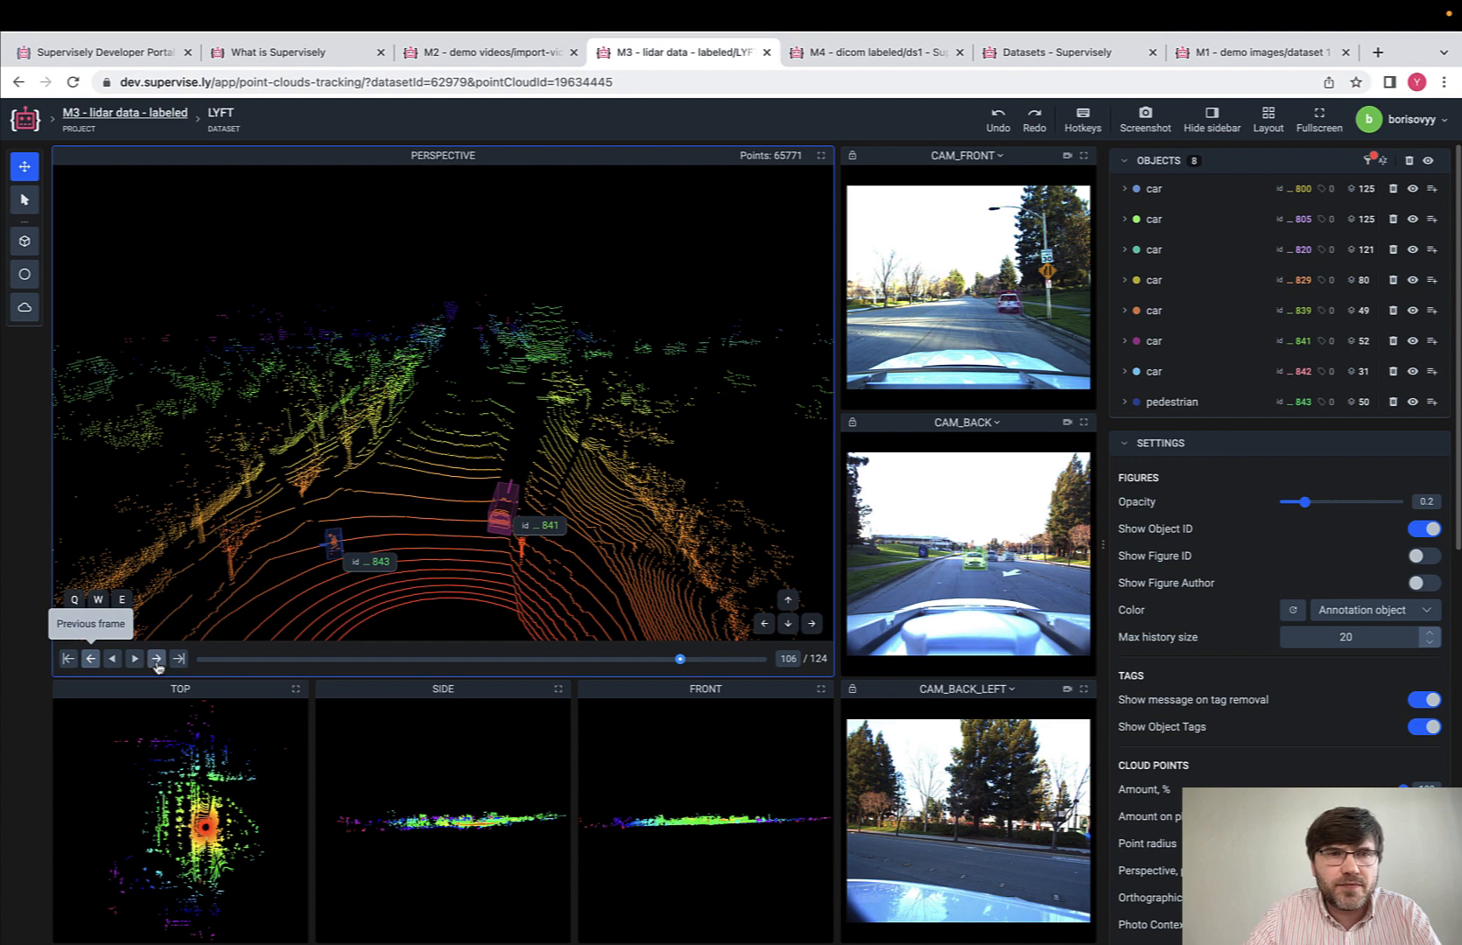
{"action": "left_click", "coordinate": [156, 659]}
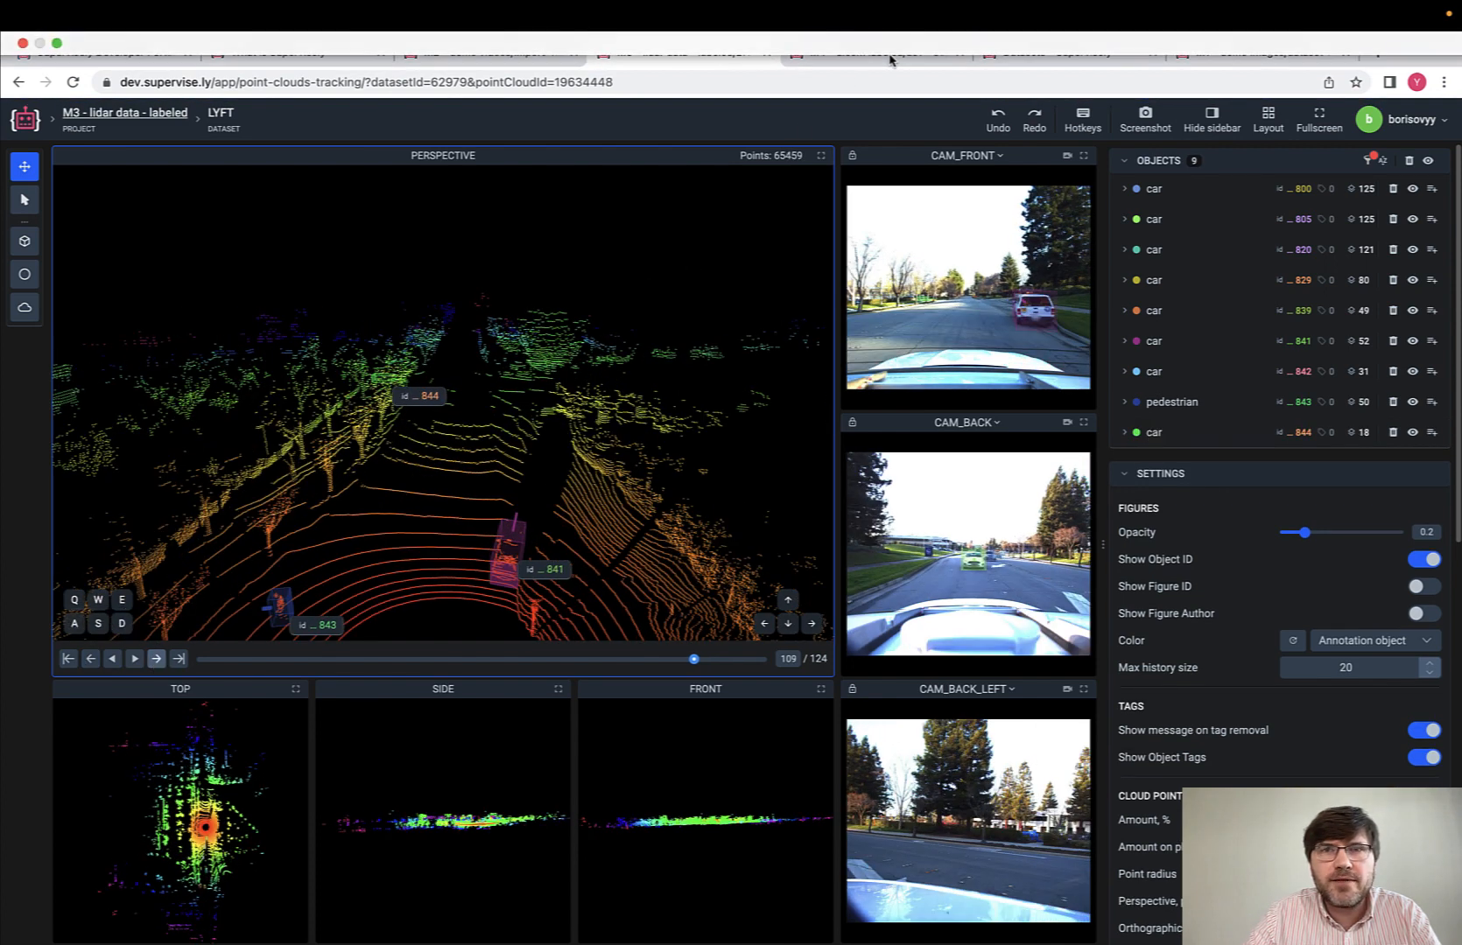
{"action": "left_click", "coordinate": [874, 52]}
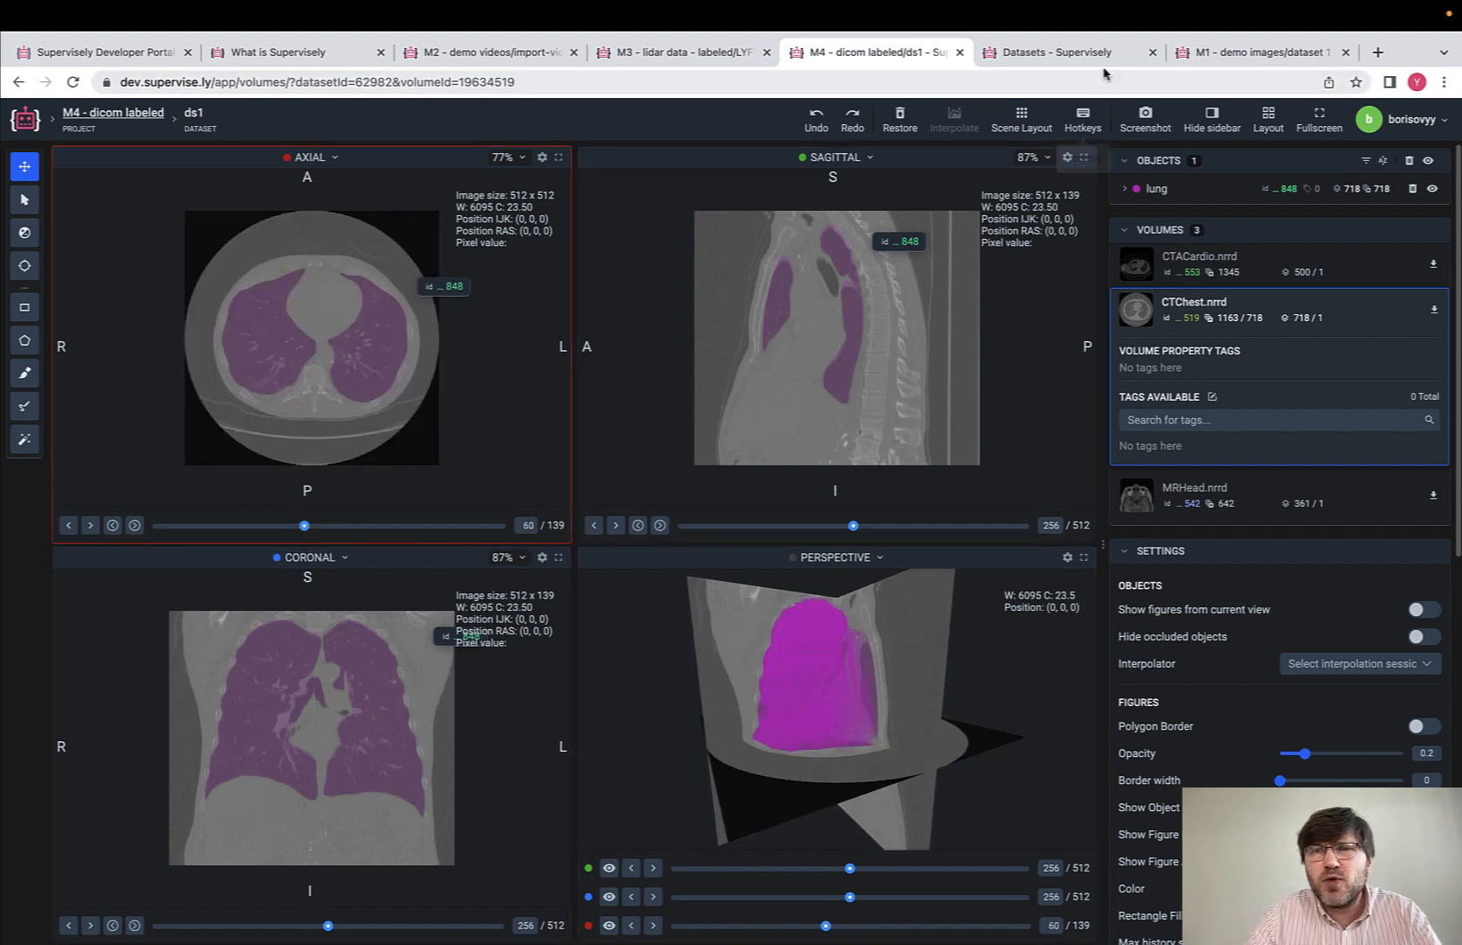
{"action": "left_click", "coordinate": [1044, 52]}
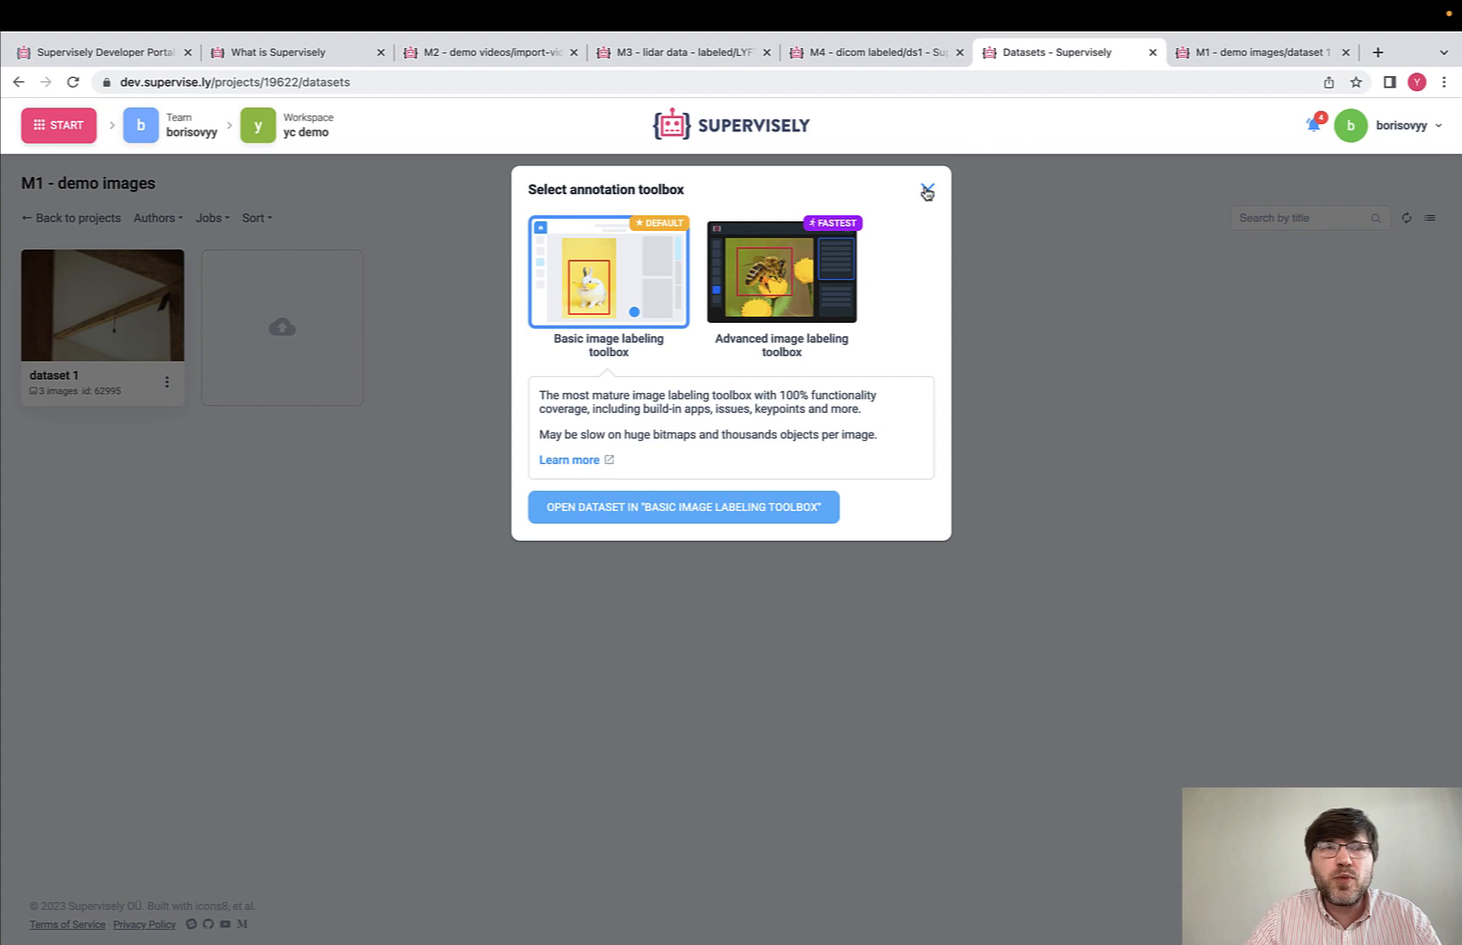
Step: Dismiss the toolbox choice and browse the Ecosystem's Most Popular apps
{"action": "left_click", "coordinate": [927, 190]}
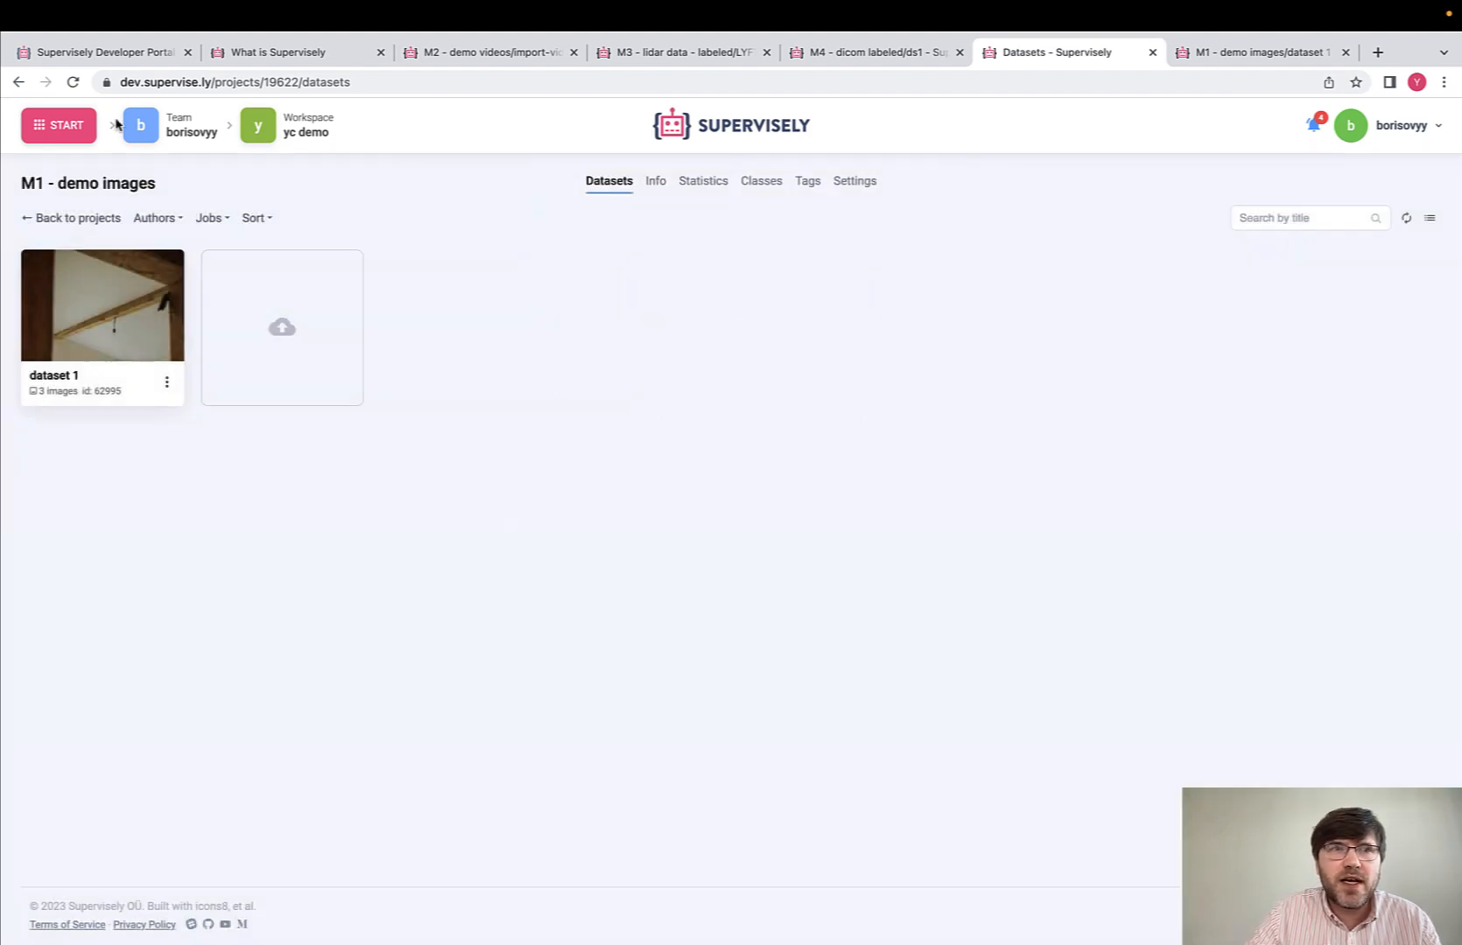
{"action": "left_click", "coordinate": [58, 125]}
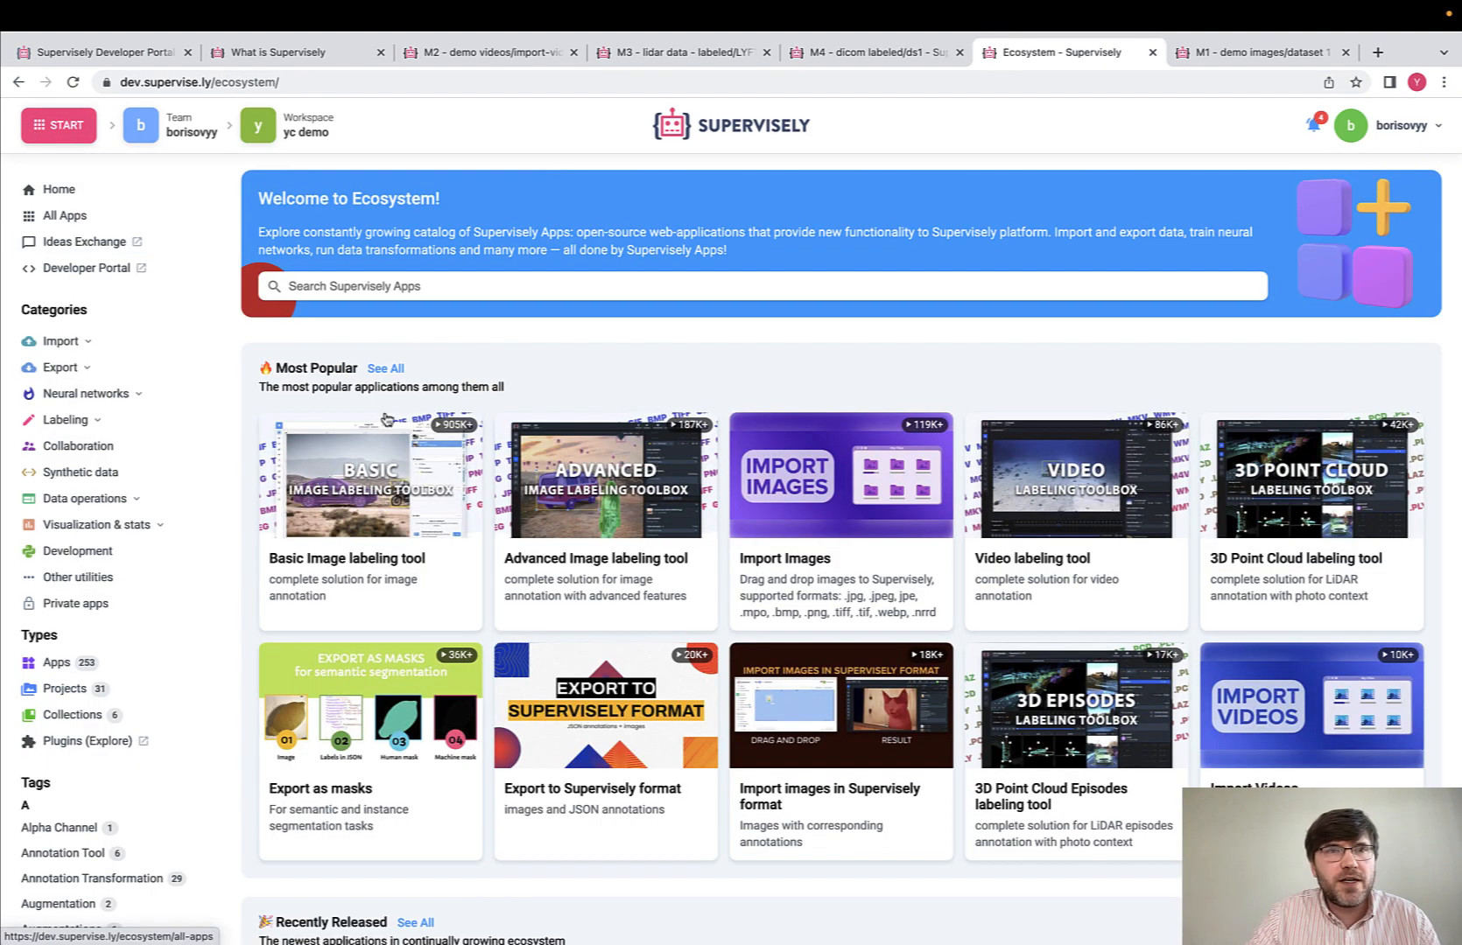
{"action": "scroll", "scroll_direction": "down", "scroll_amount": 3}
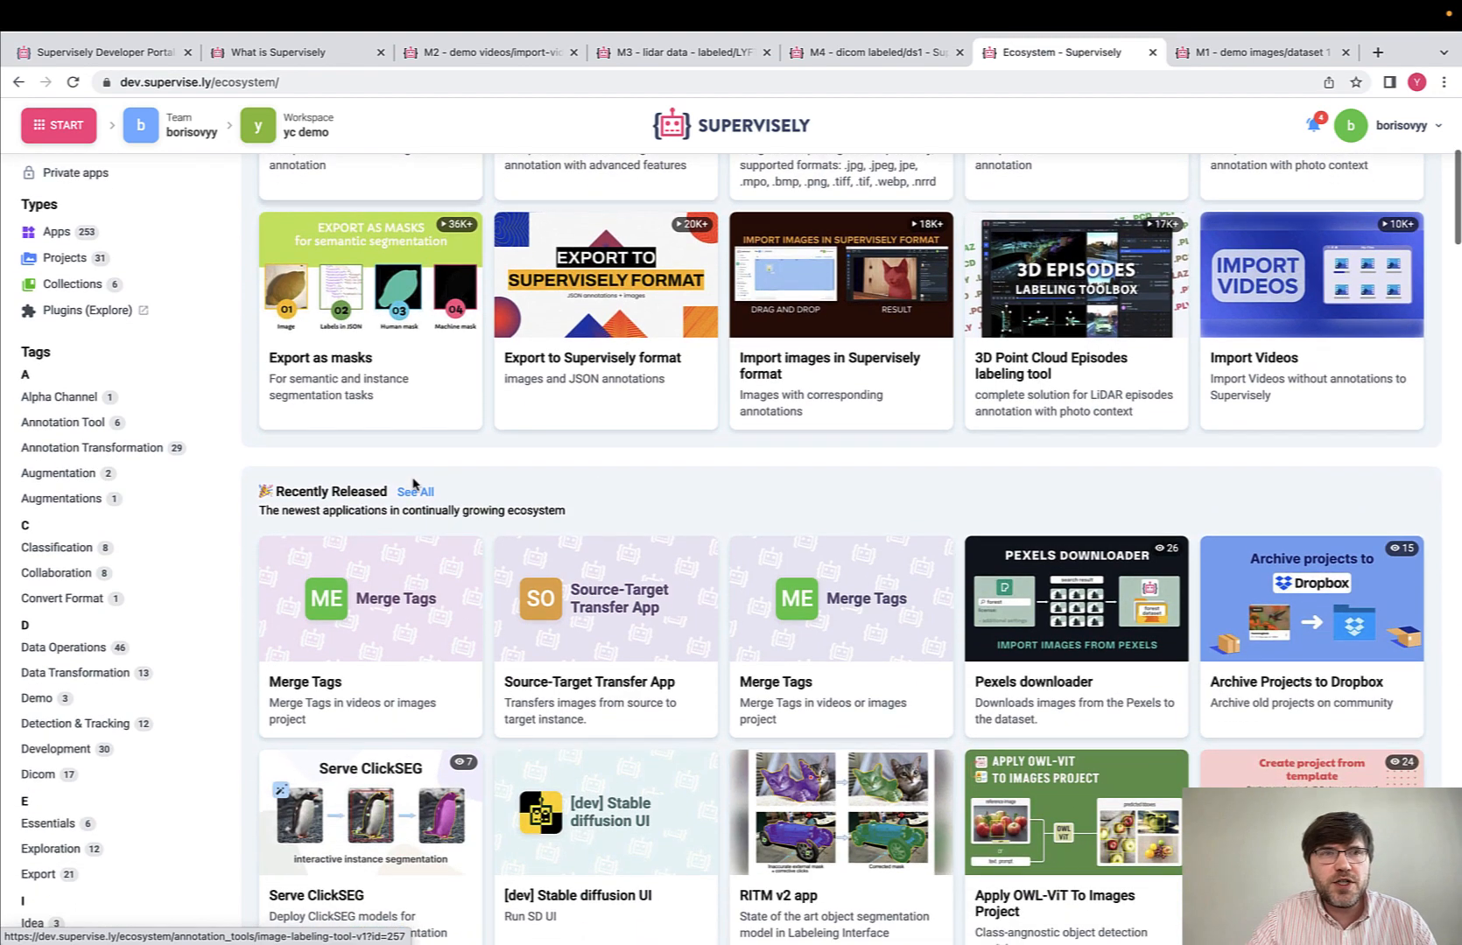
{"action": "scroll", "scroll_direction": "up", "scroll_amount": 3}
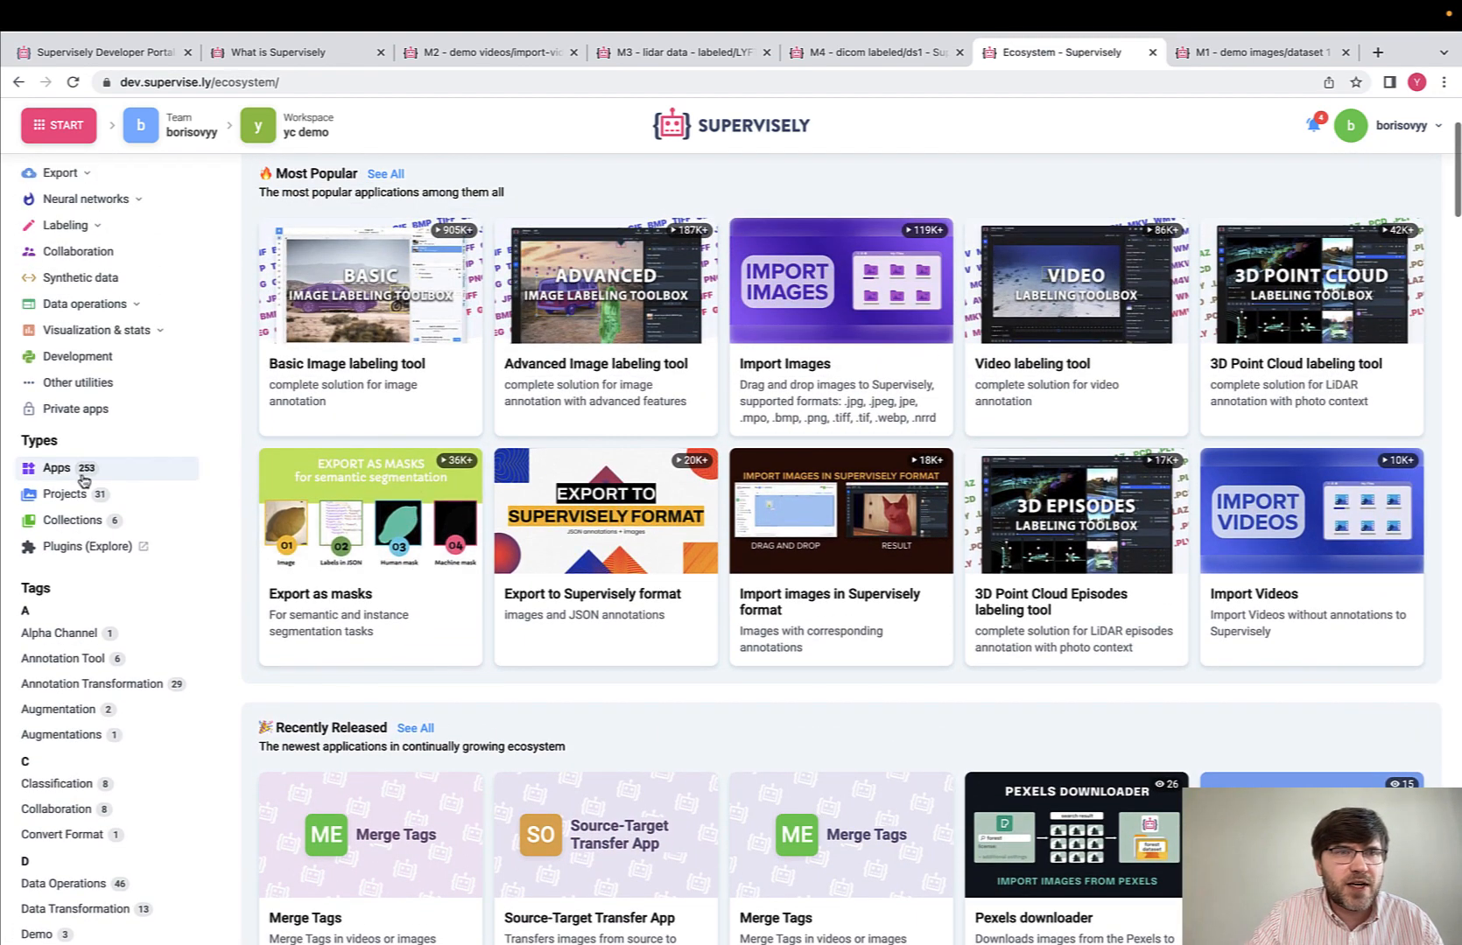
{"action": "scroll", "scroll_direction": "down", "scroll_amount": 3}
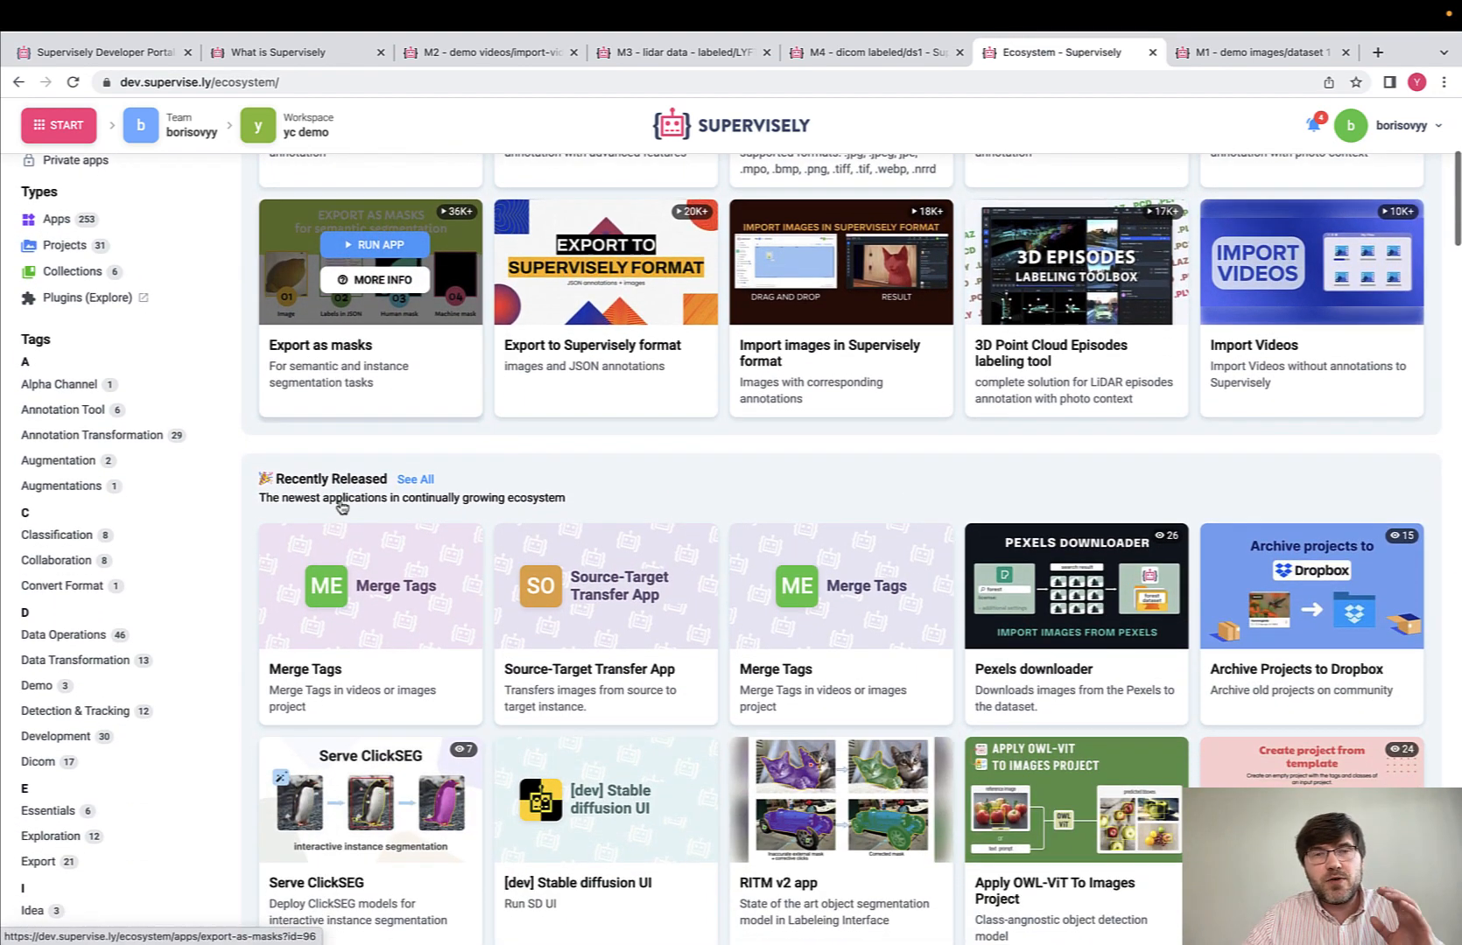
{"action": "scroll", "scroll_direction": "up", "scroll_amount": 3}
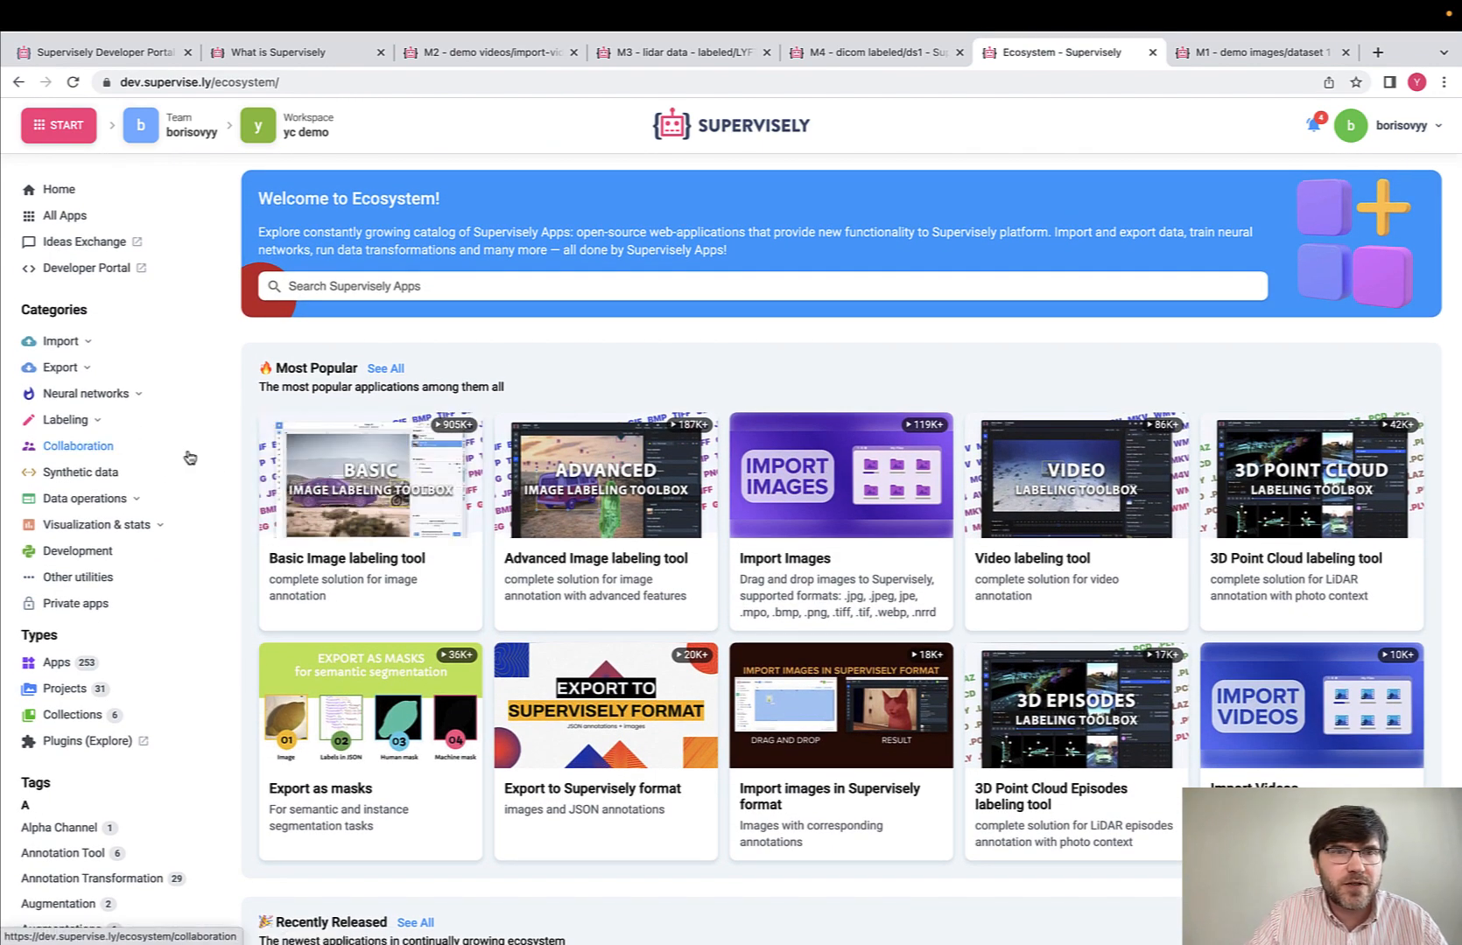
{"action": "left_click", "coordinate": [58, 125]}
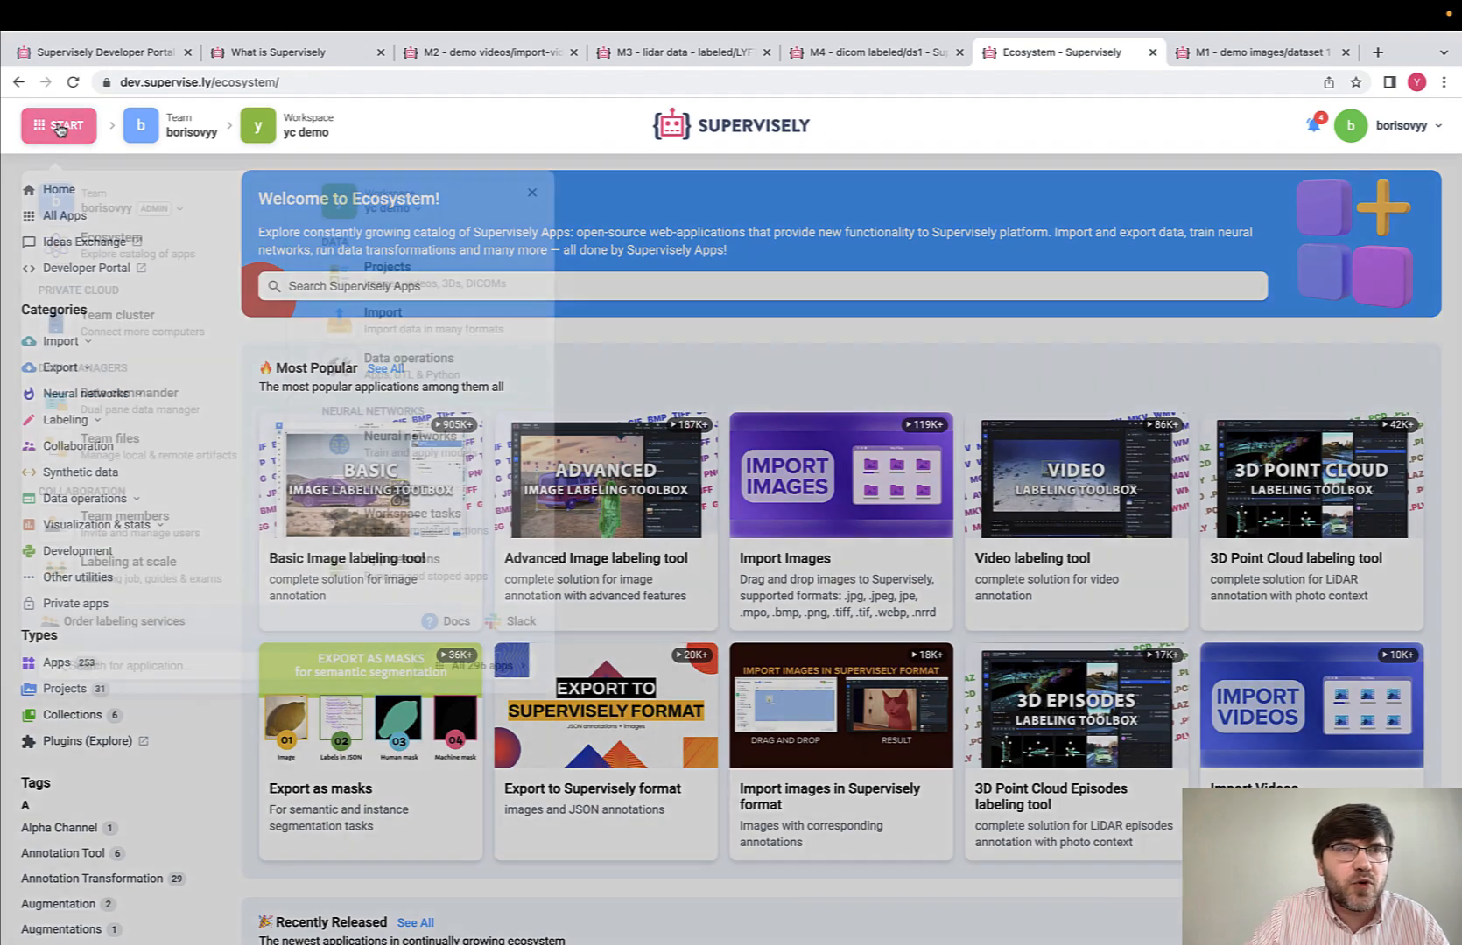
Step: Show the segmentation models under Images on the Neural networks page
{"action": "left_click", "coordinate": [87, 392]}
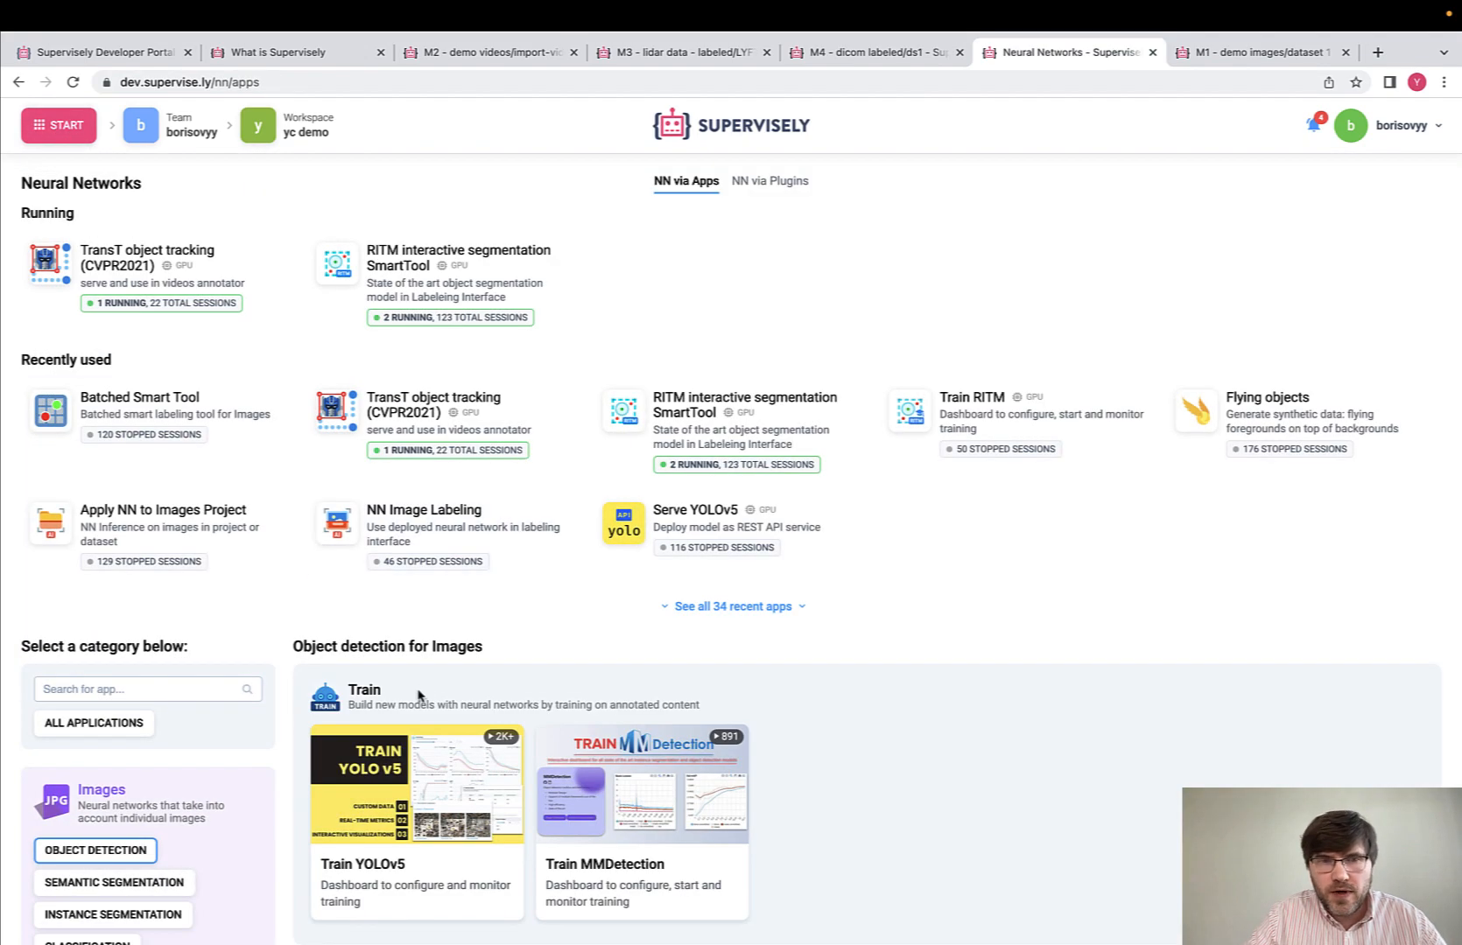
{"action": "scroll", "scroll_direction": "down", "scroll_amount": 3}
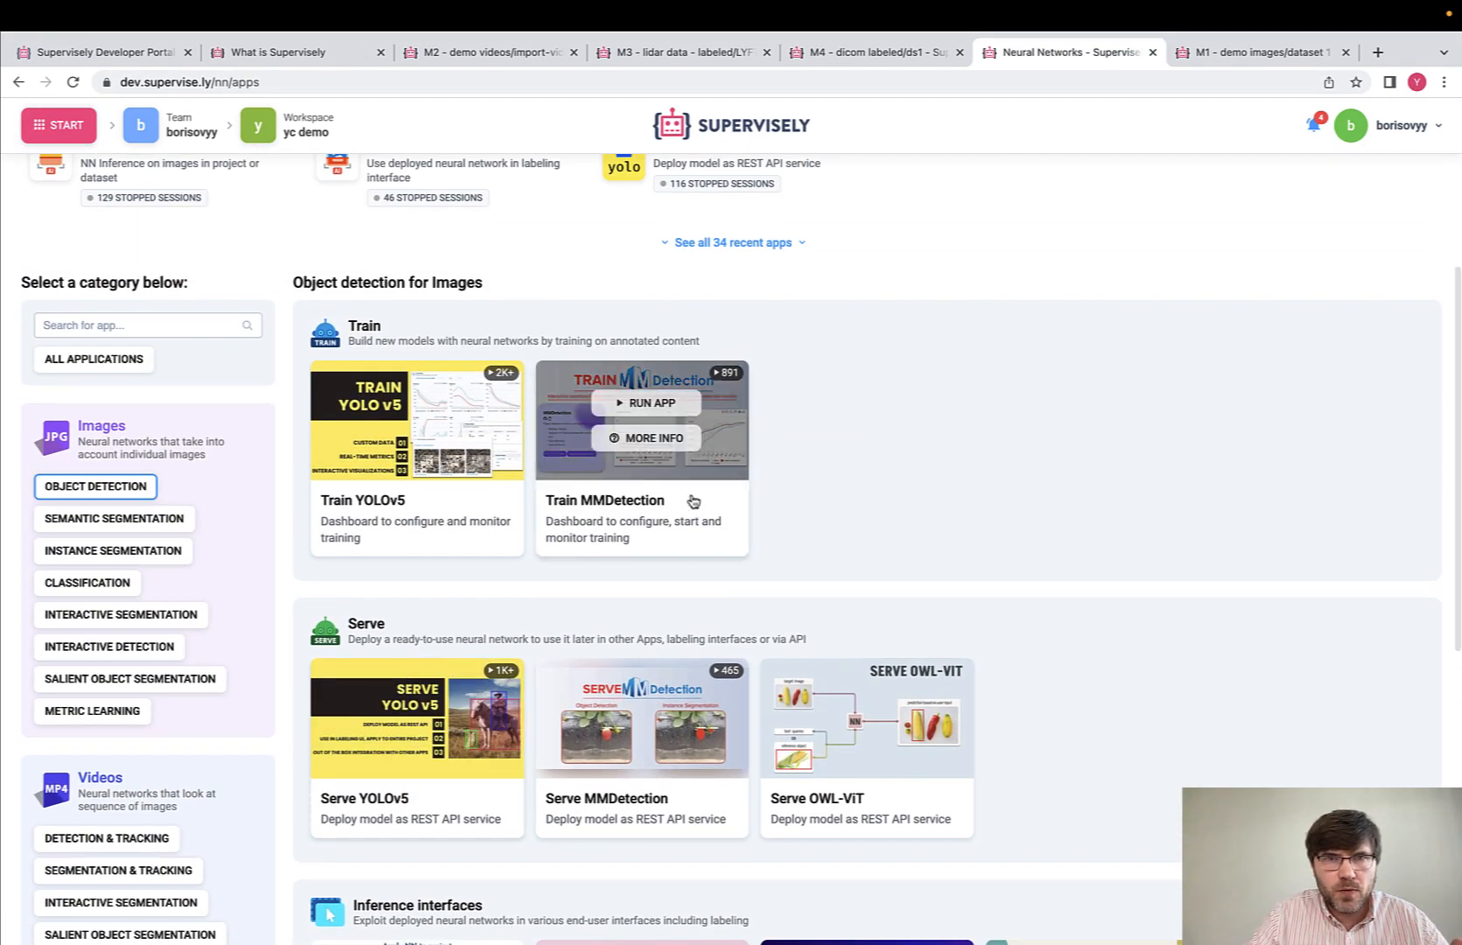
{"action": "mouse_move", "coordinate": [601, 513]}
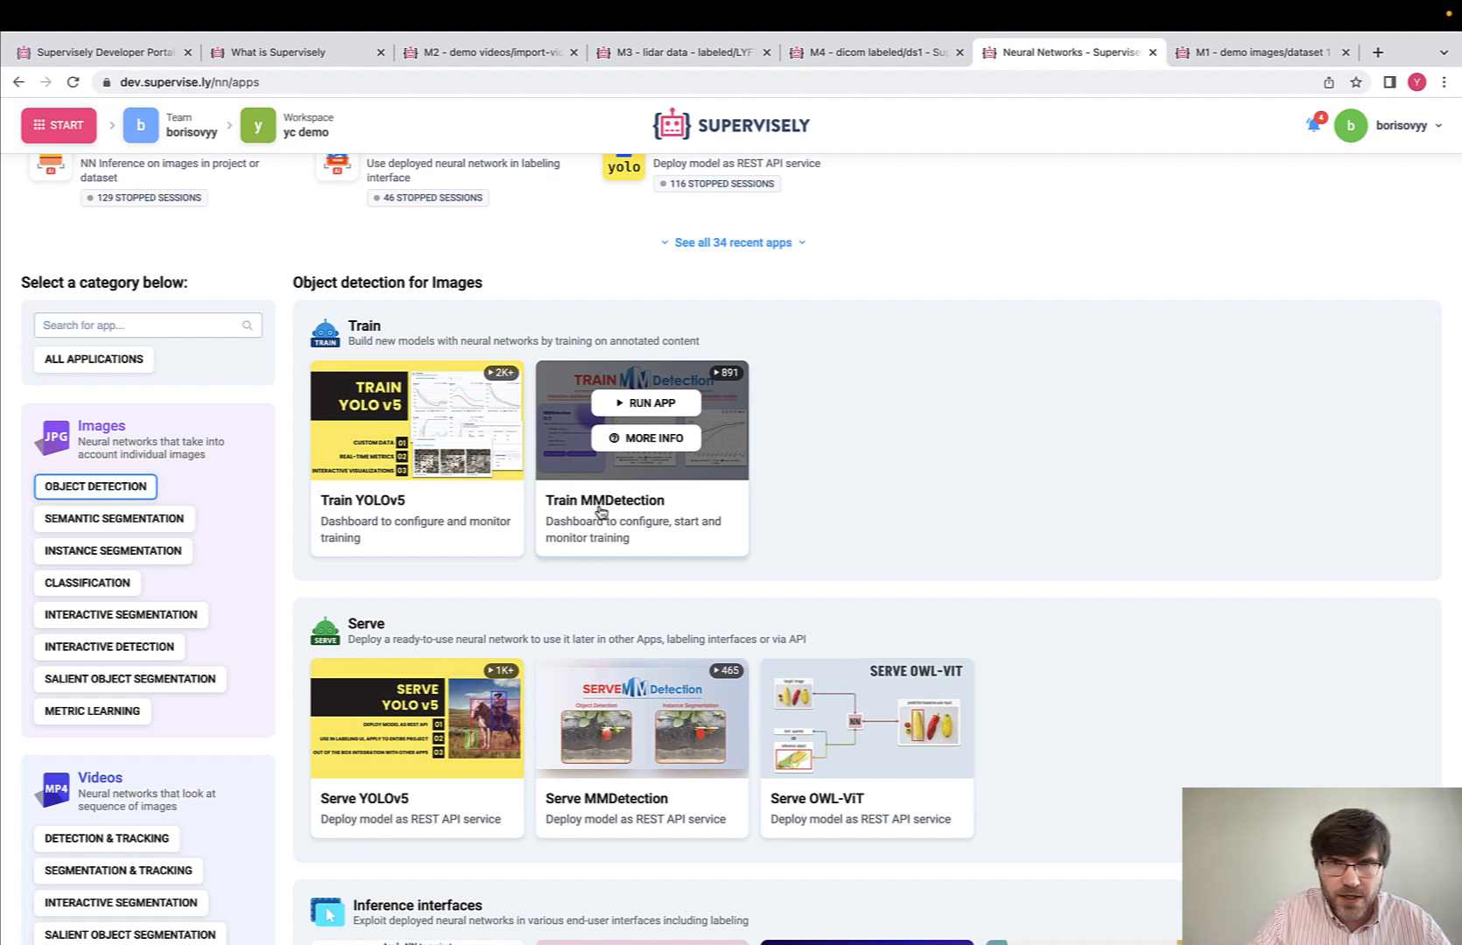
{"action": "mouse_move", "coordinate": [157, 520]}
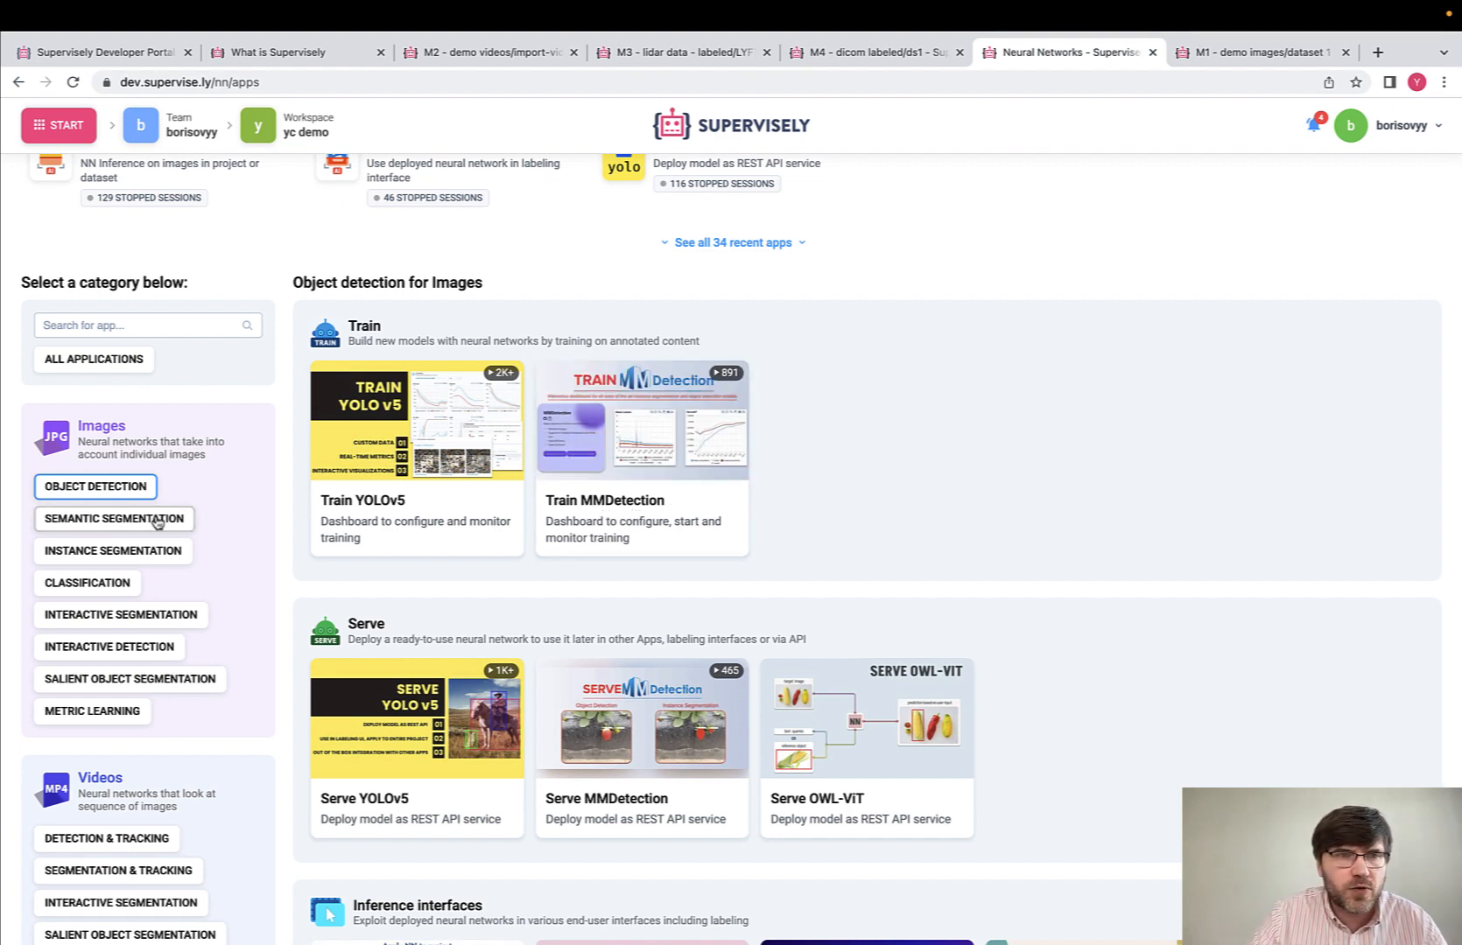
{"action": "left_click", "coordinate": [112, 551]}
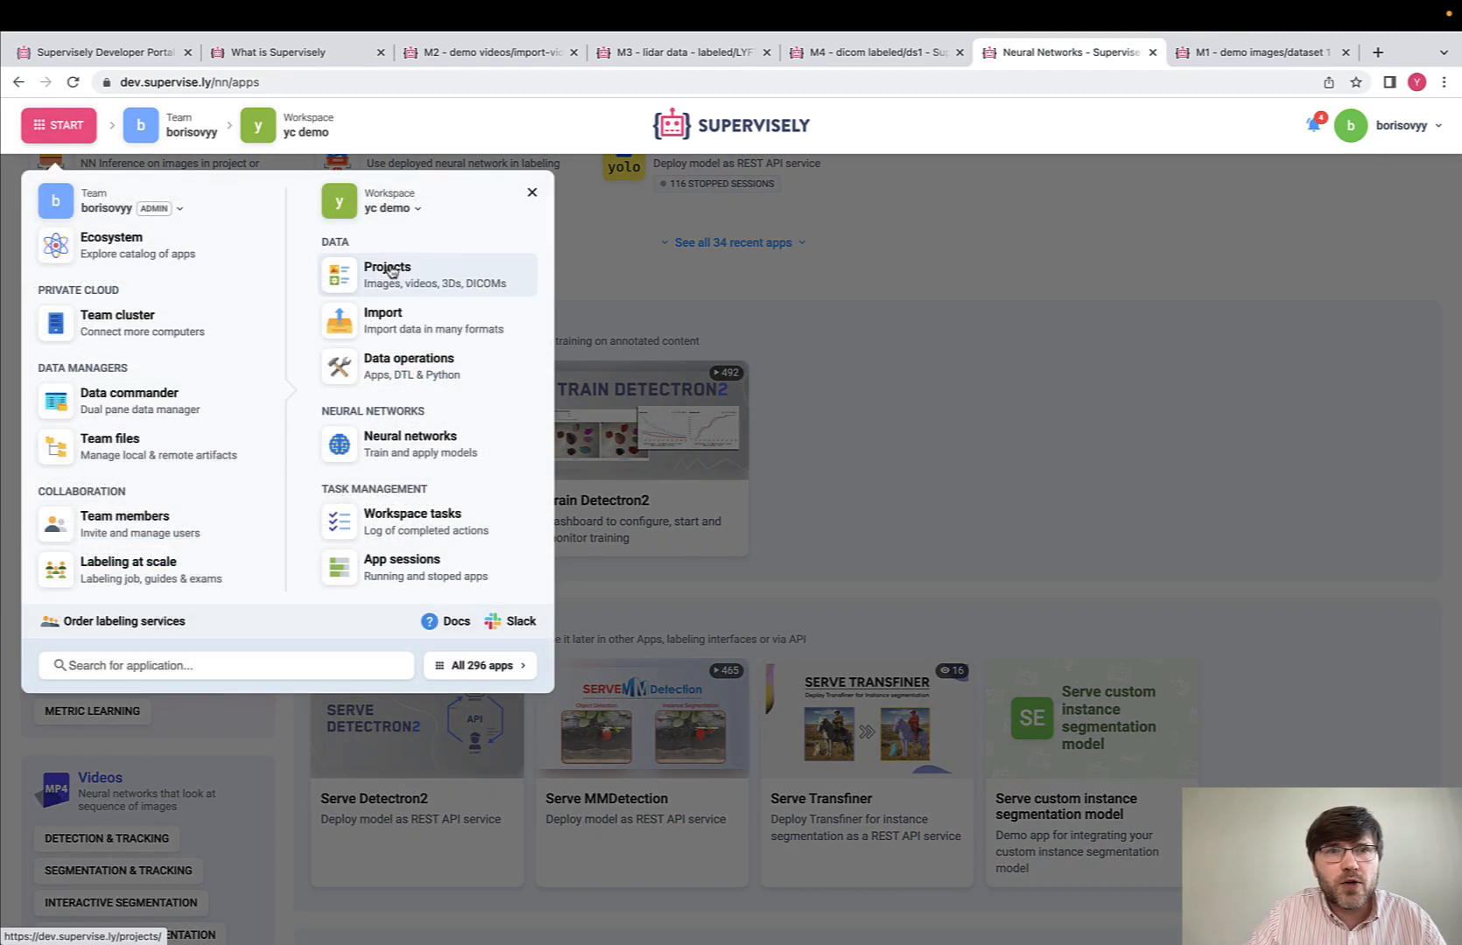
Step: Run the Batched Smart Tool app on the M1 - Lemons-labeled project
{"action": "left_click", "coordinate": [387, 274]}
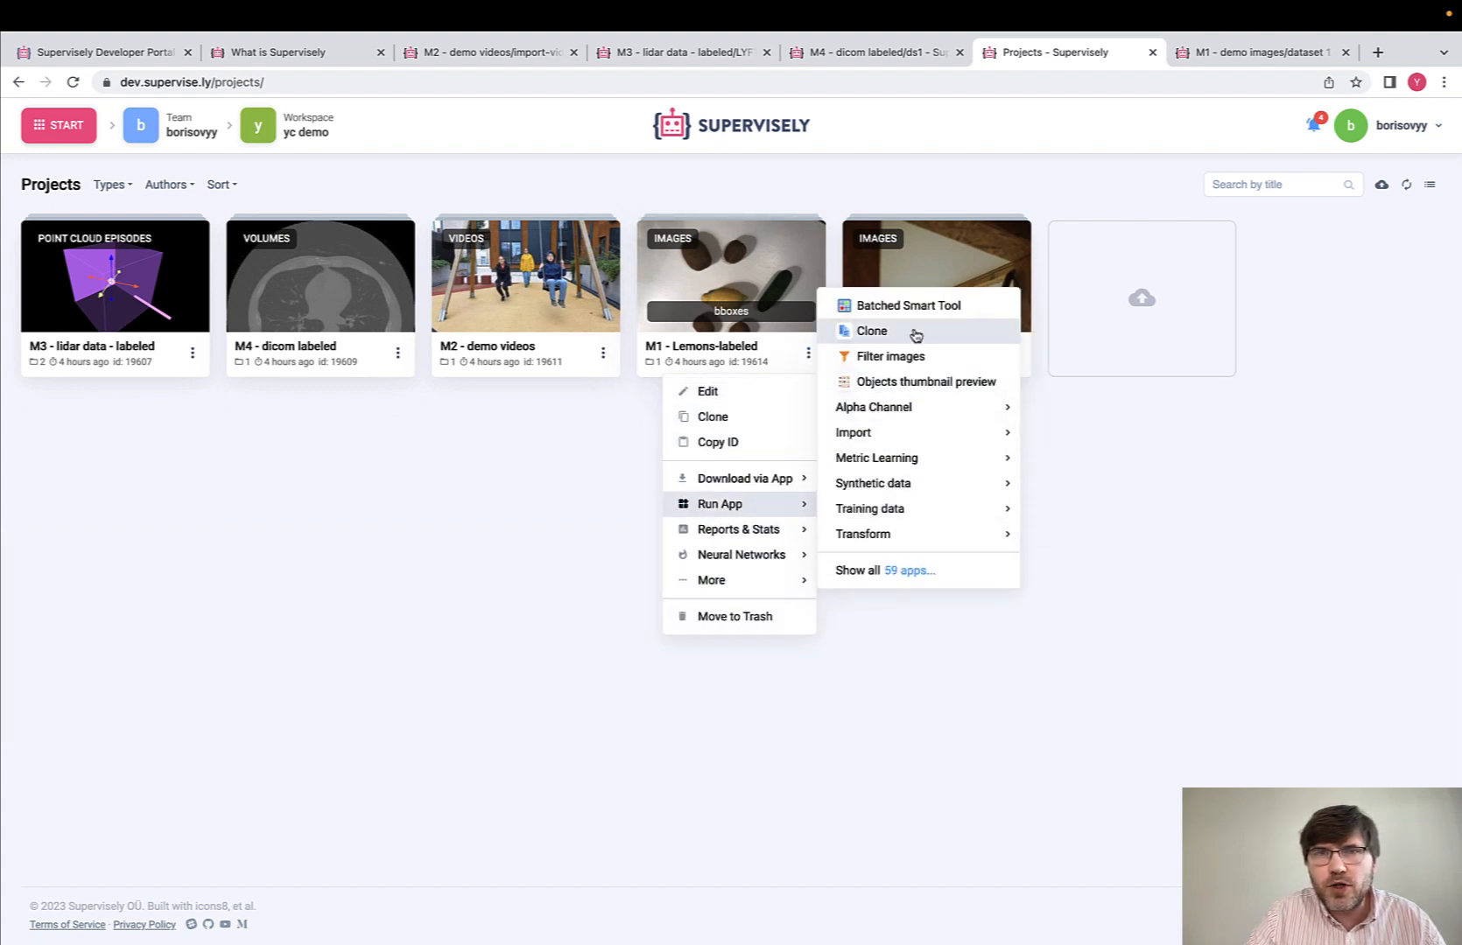
{"action": "left_click", "coordinate": [906, 306]}
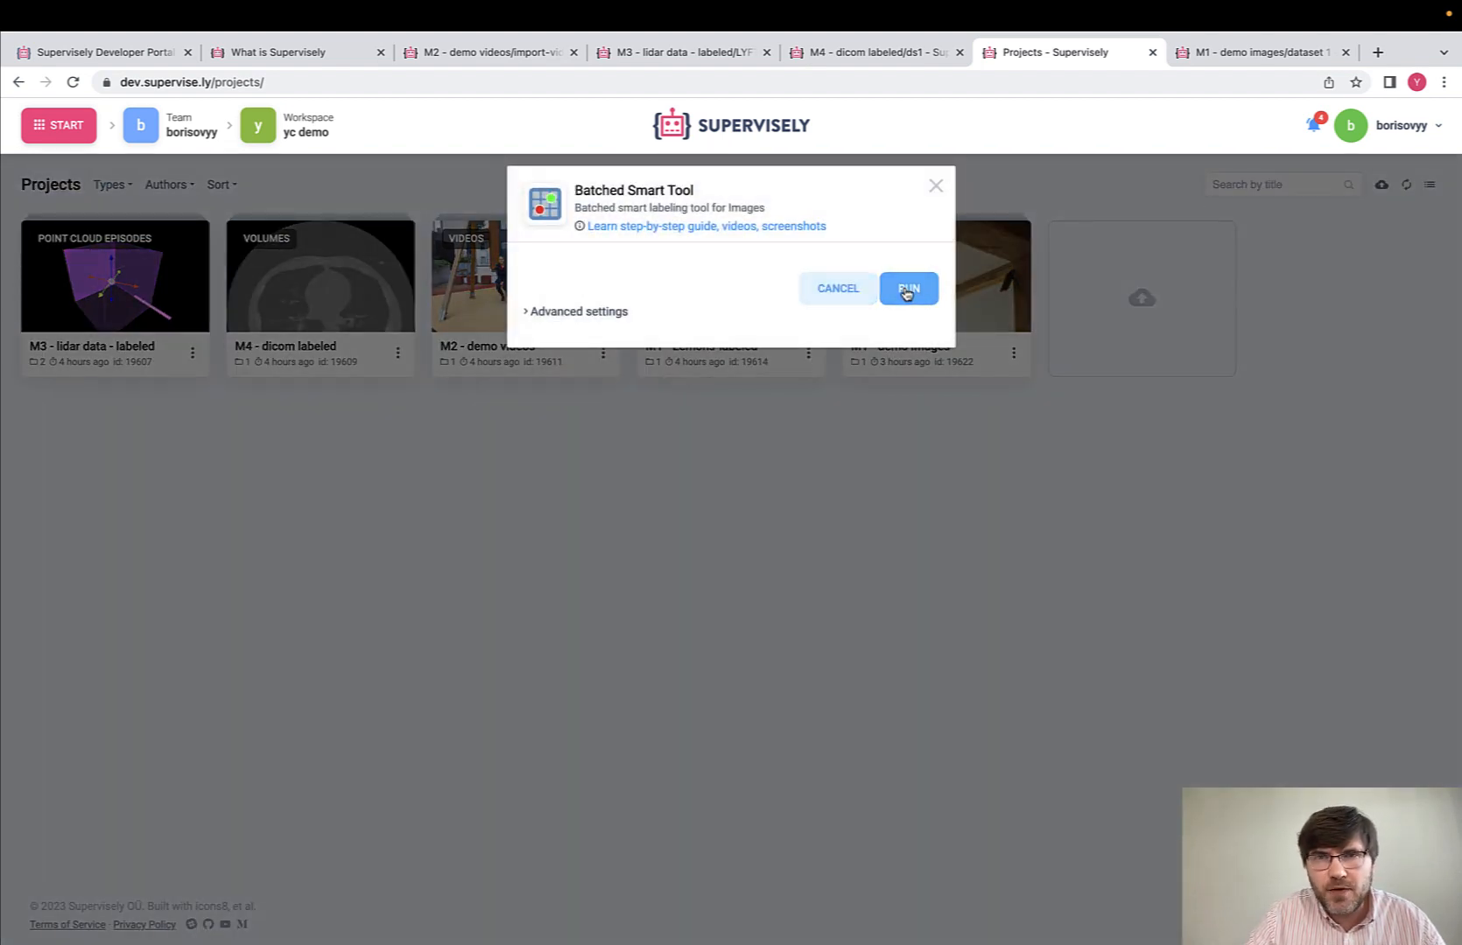
{"action": "left_click", "coordinate": [907, 288]}
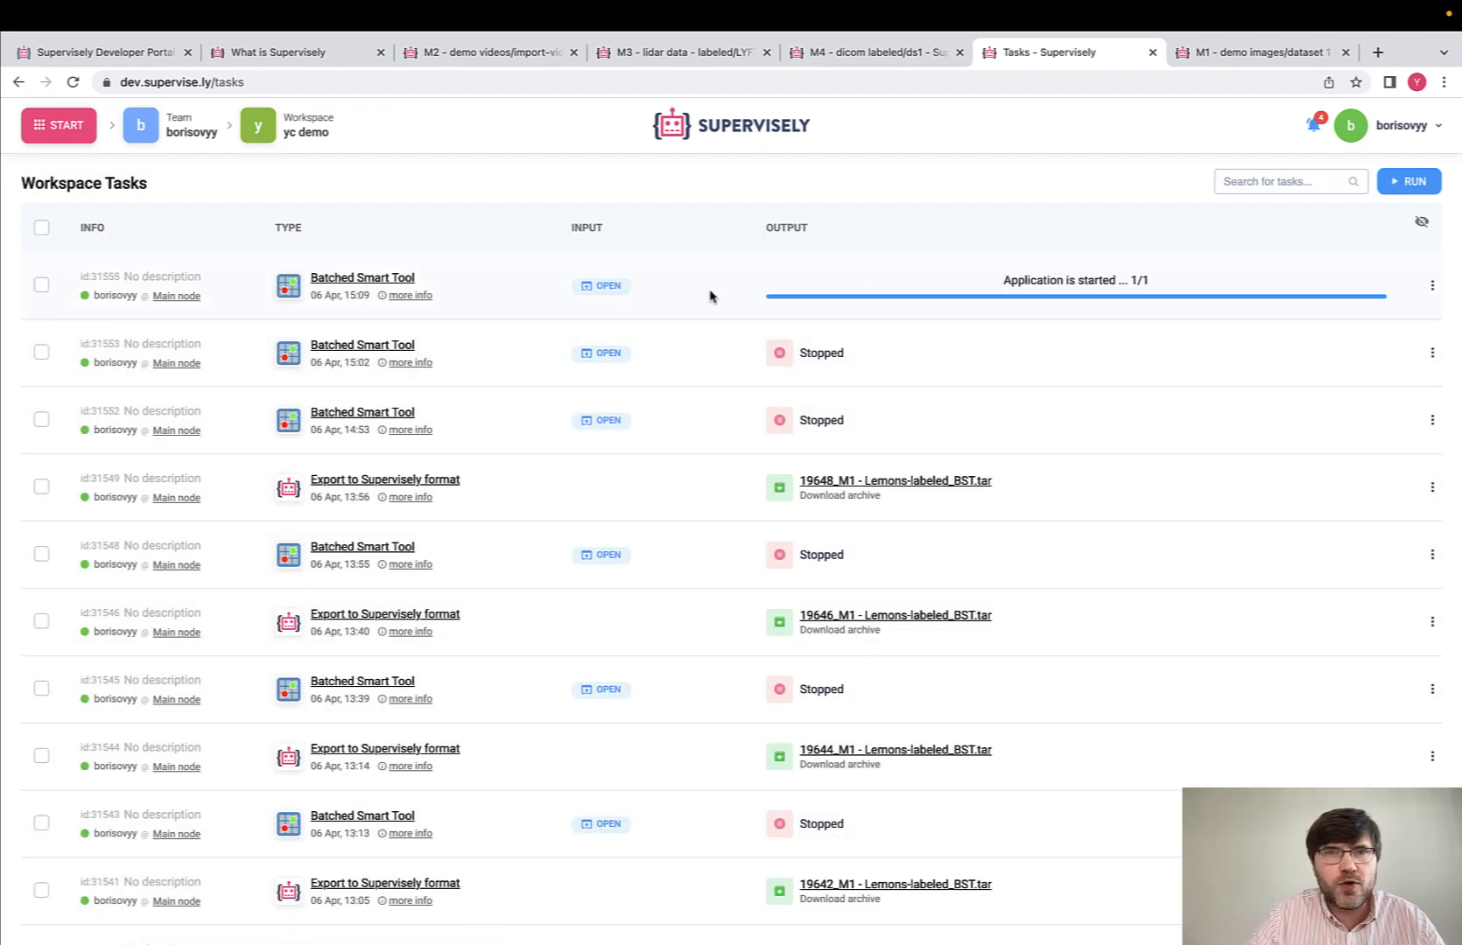
Step: Connect the RITM model in Batched Smart Tool, keep original order, and mask six lemons
{"action": "left_click", "coordinate": [600, 285]}
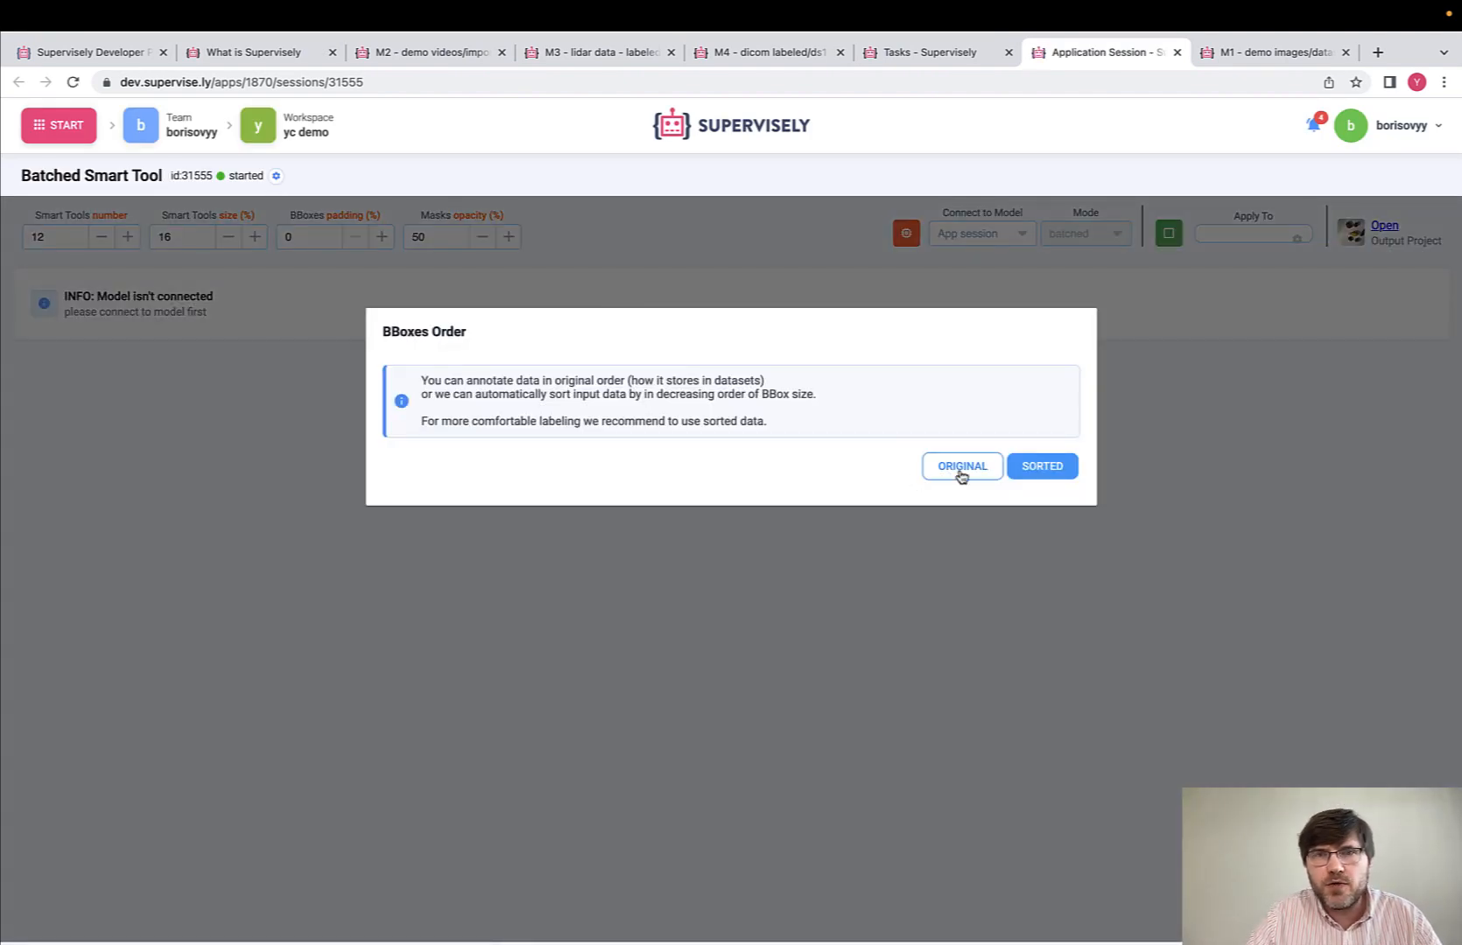
{"action": "left_click", "coordinate": [961, 466]}
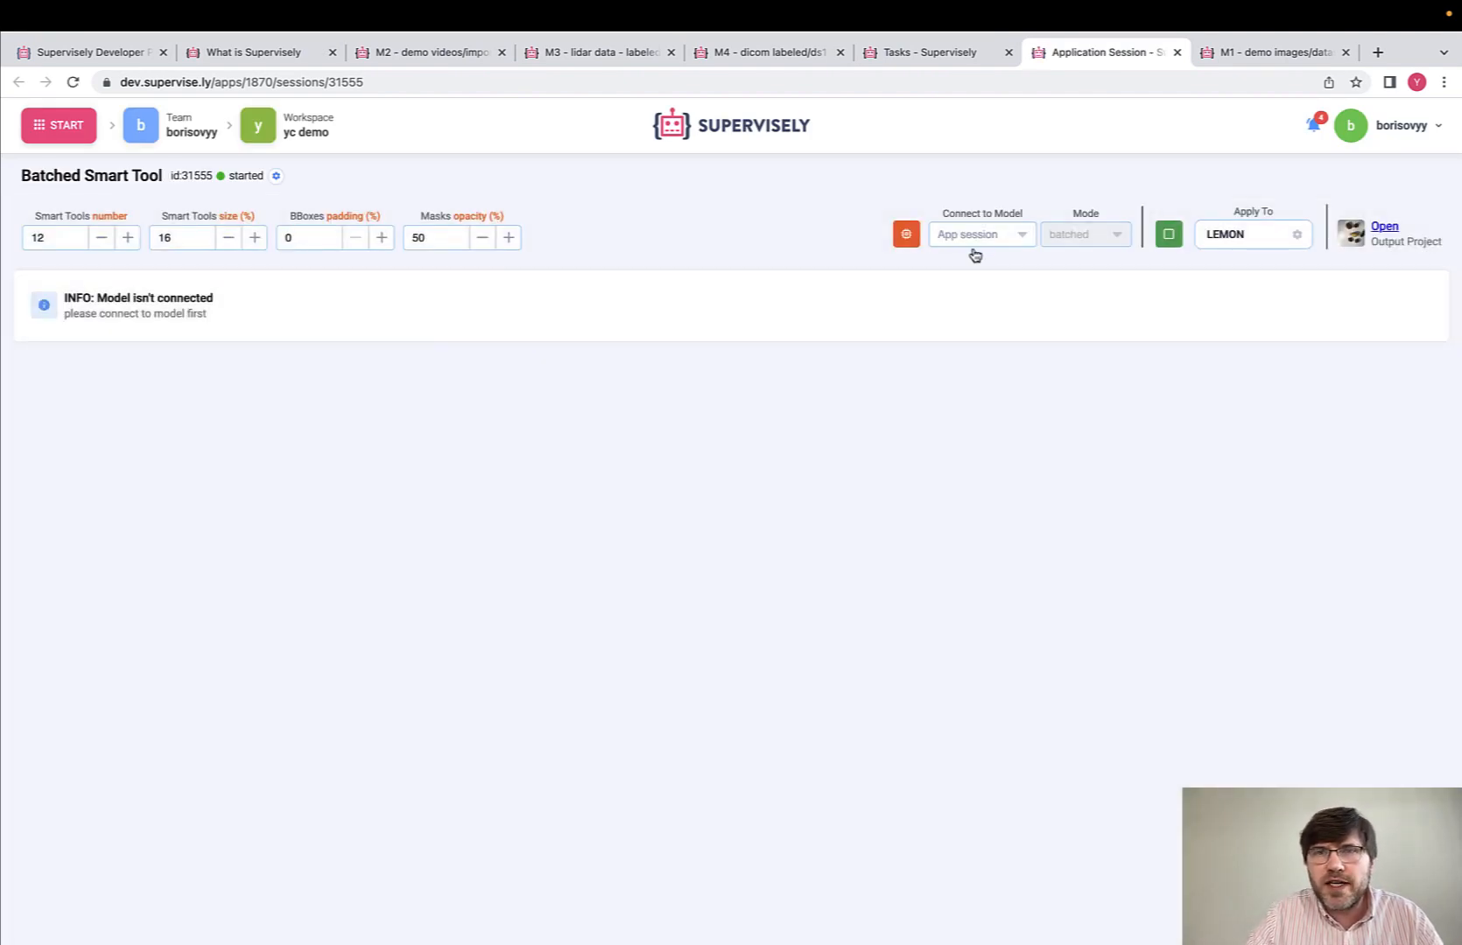
{"action": "left_click", "coordinate": [980, 233]}
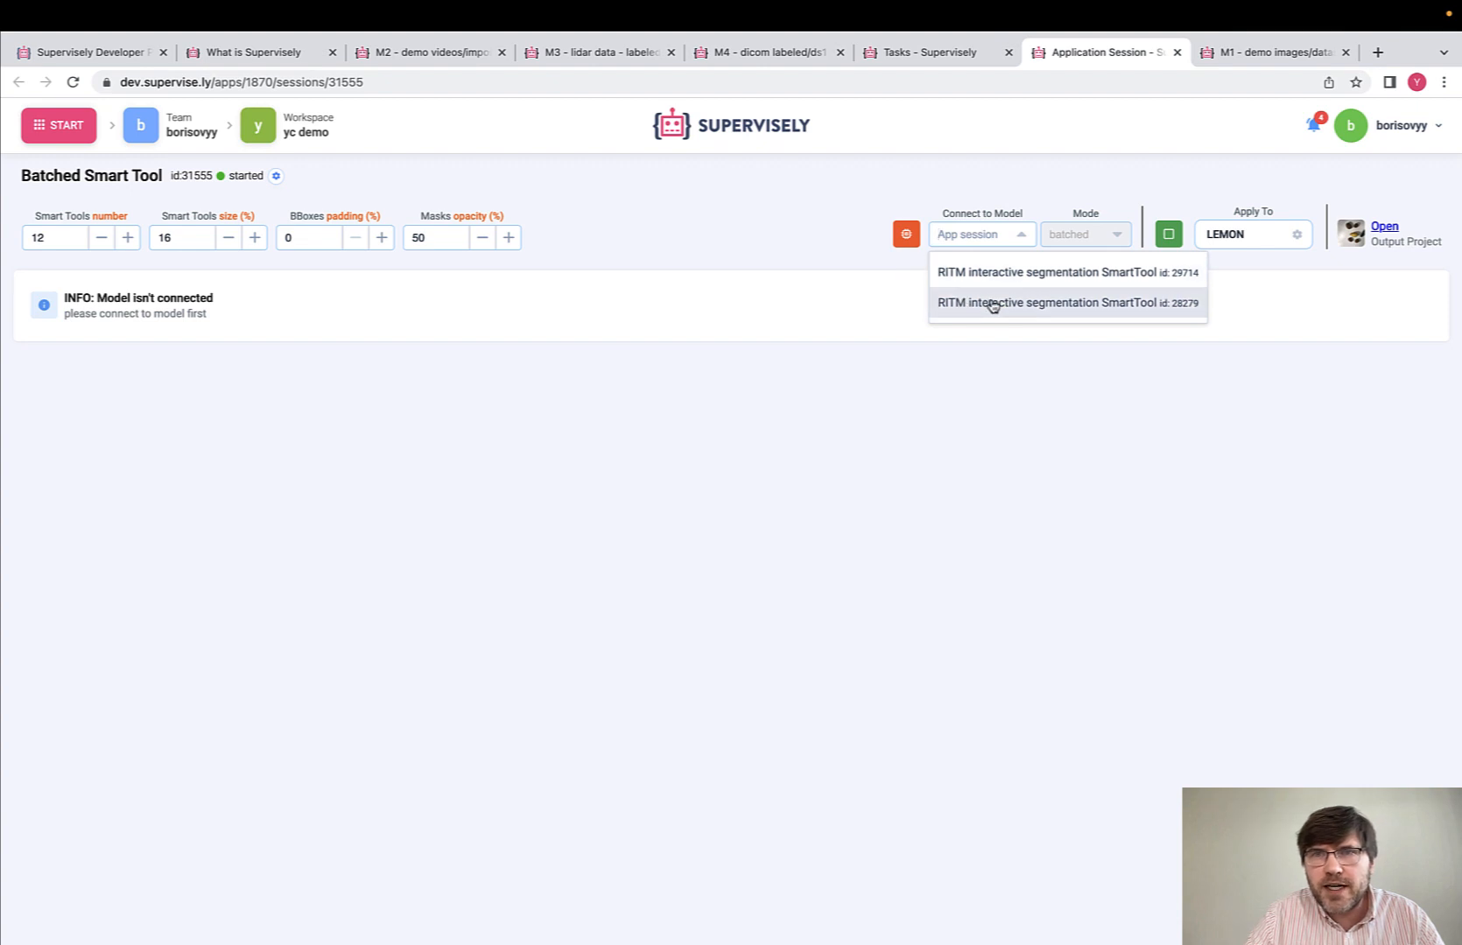
{"action": "left_click", "coordinate": [1065, 302]}
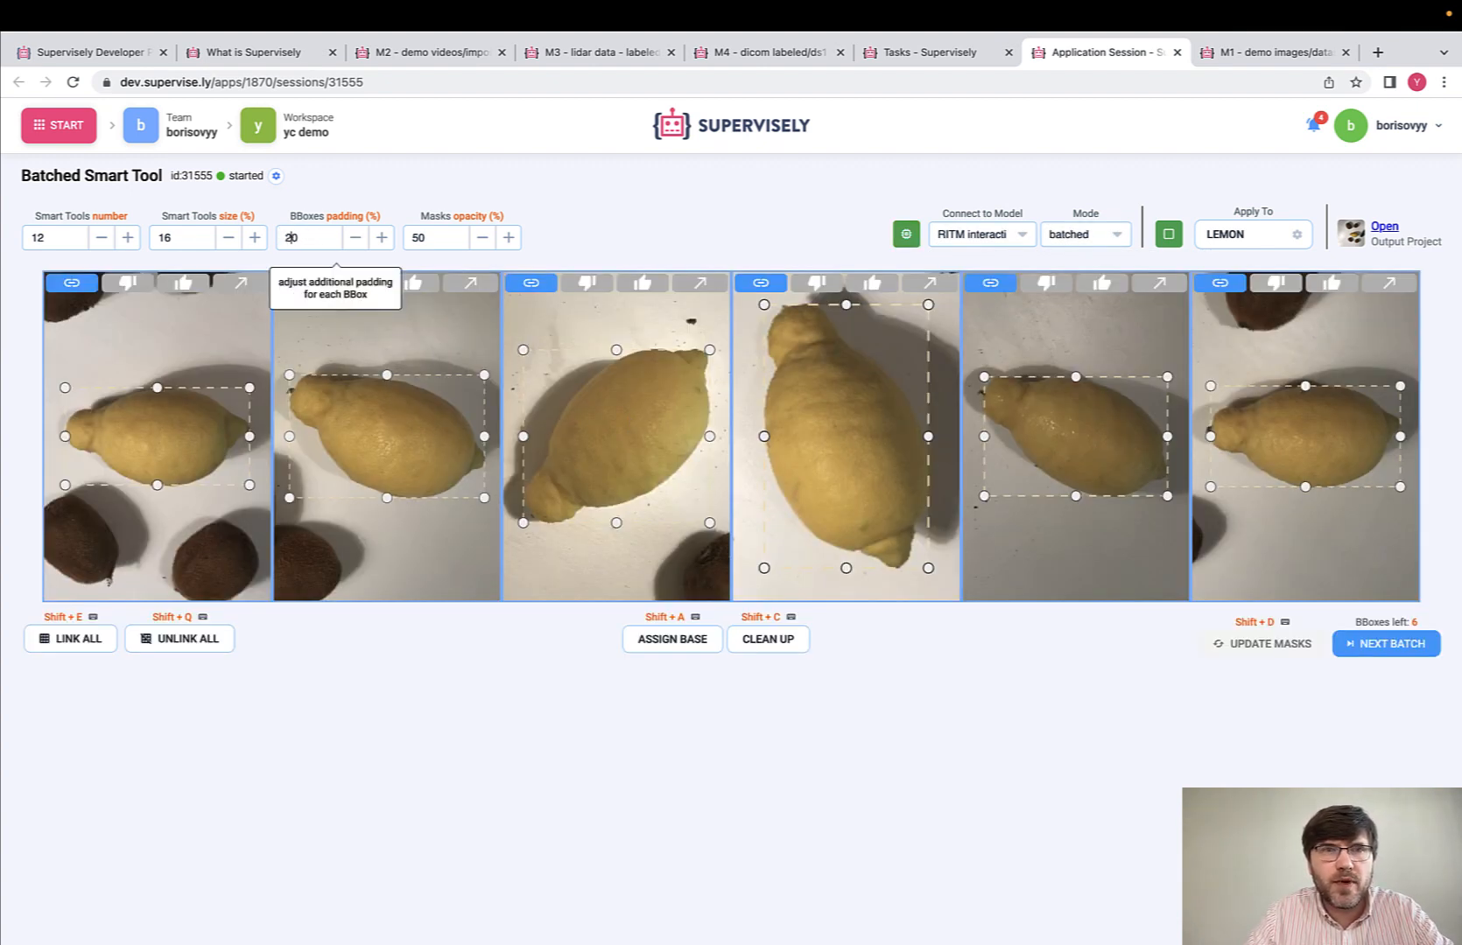
{"action": "left_click", "coordinate": [1261, 649]}
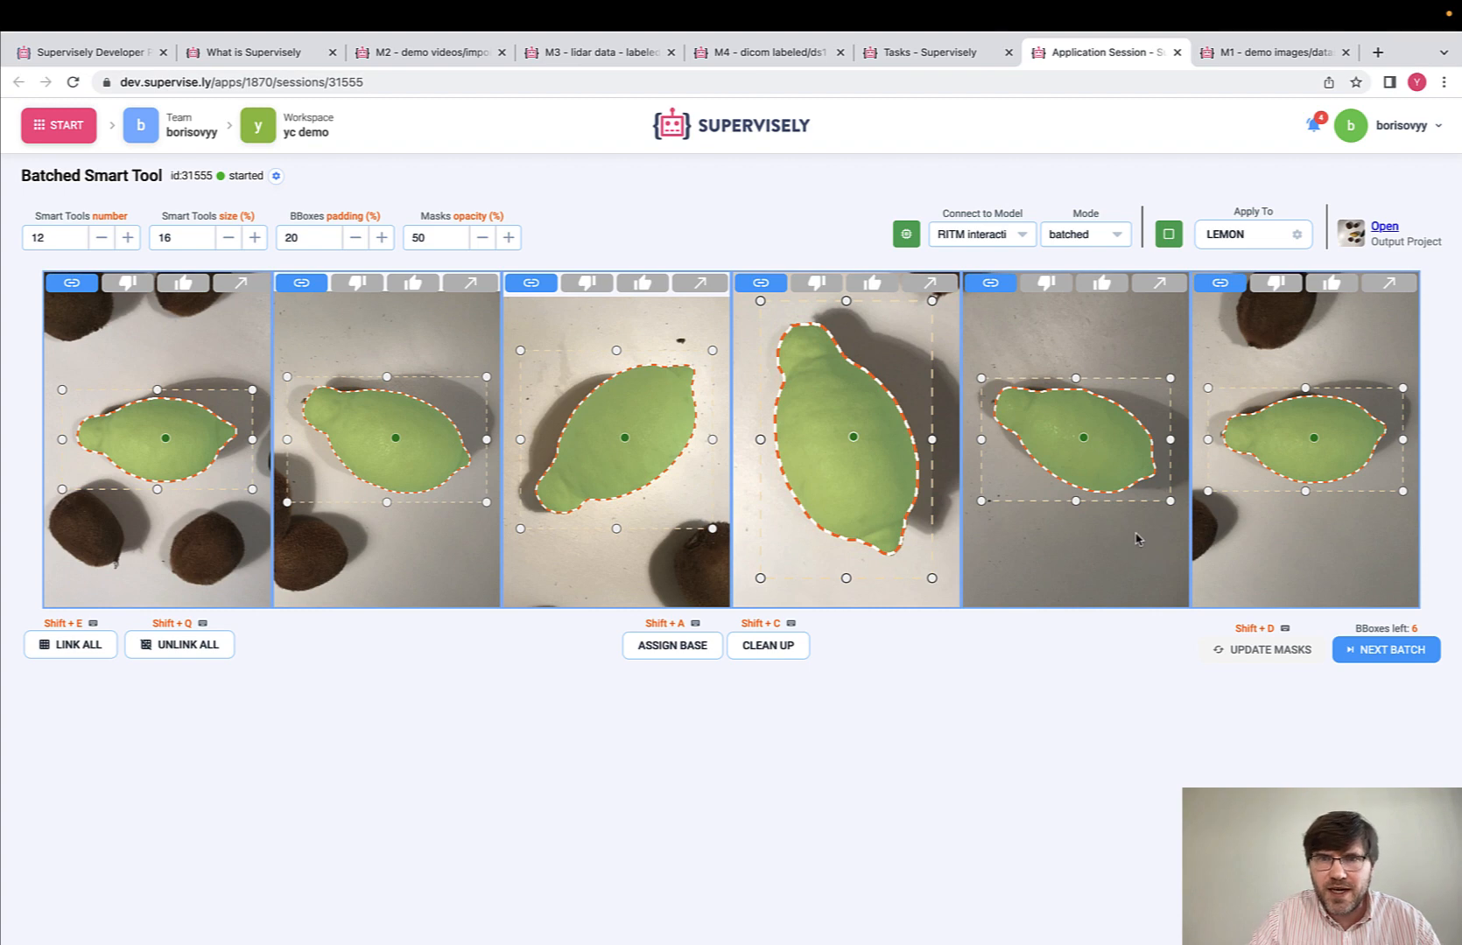
{"action": "mouse_move", "coordinate": [1131, 532]}
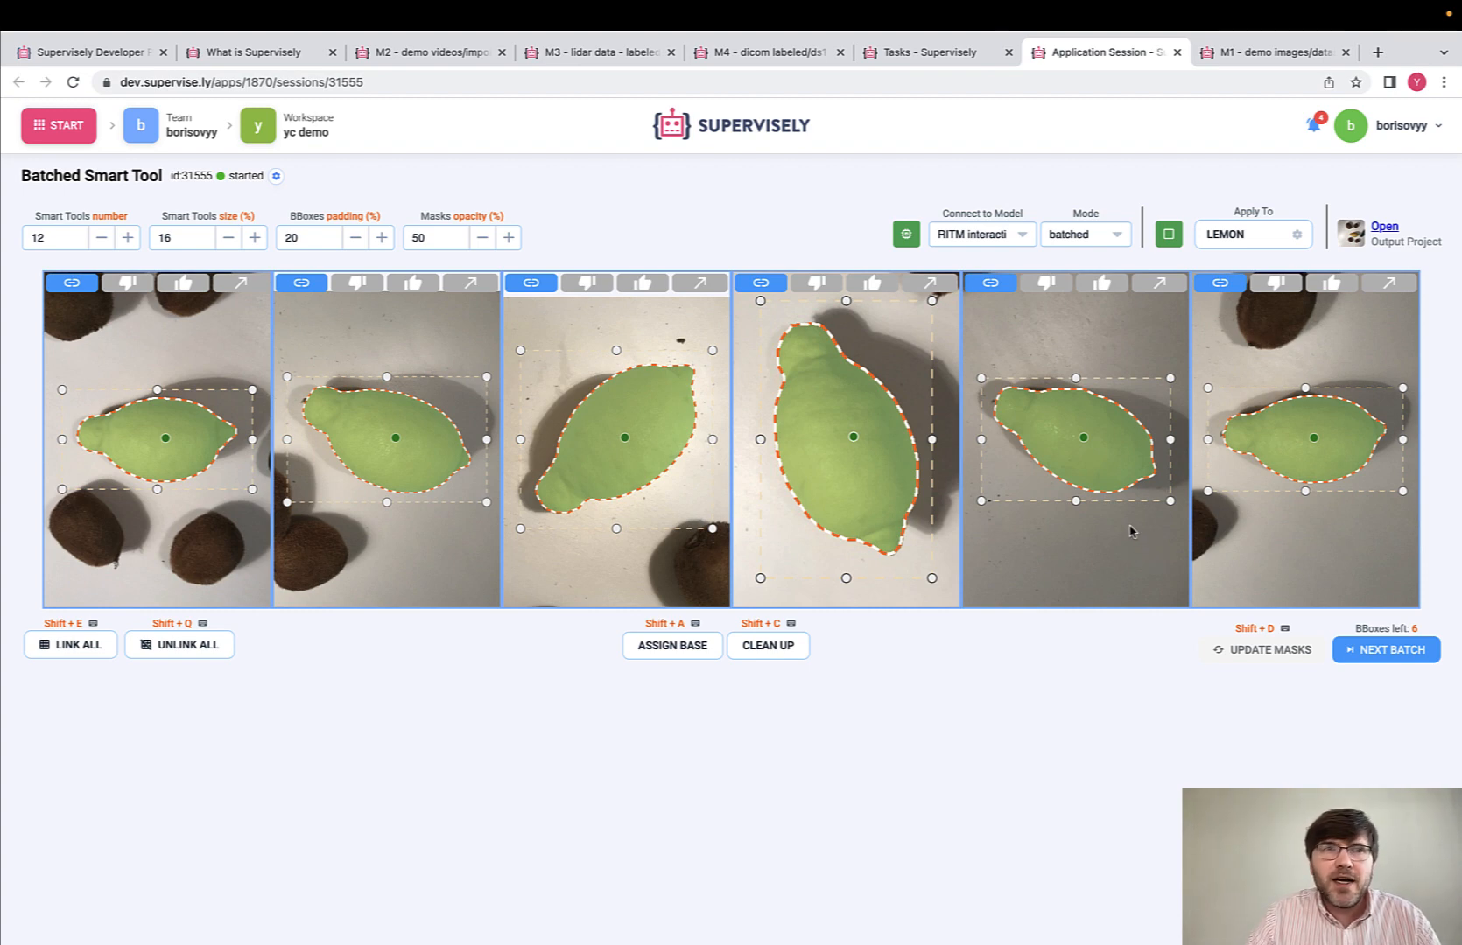
Step: Browse the Developer Portal, then open the What is Supervisely course page
{"action": "left_click", "coordinate": [88, 52]}
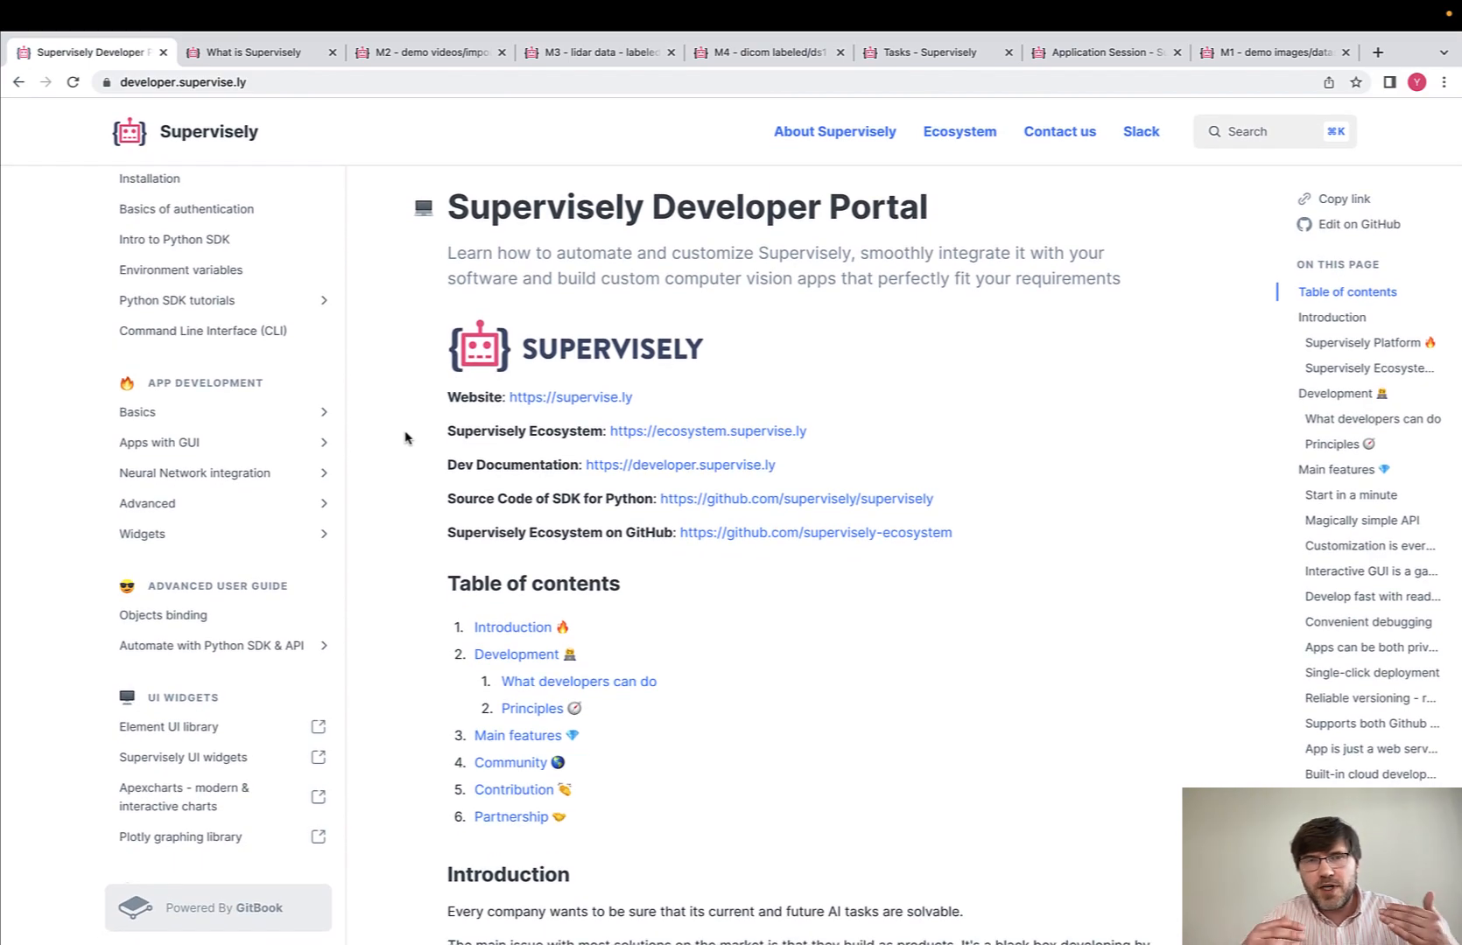
{"action": "scroll", "scroll_direction": "down", "scroll_amount": 3}
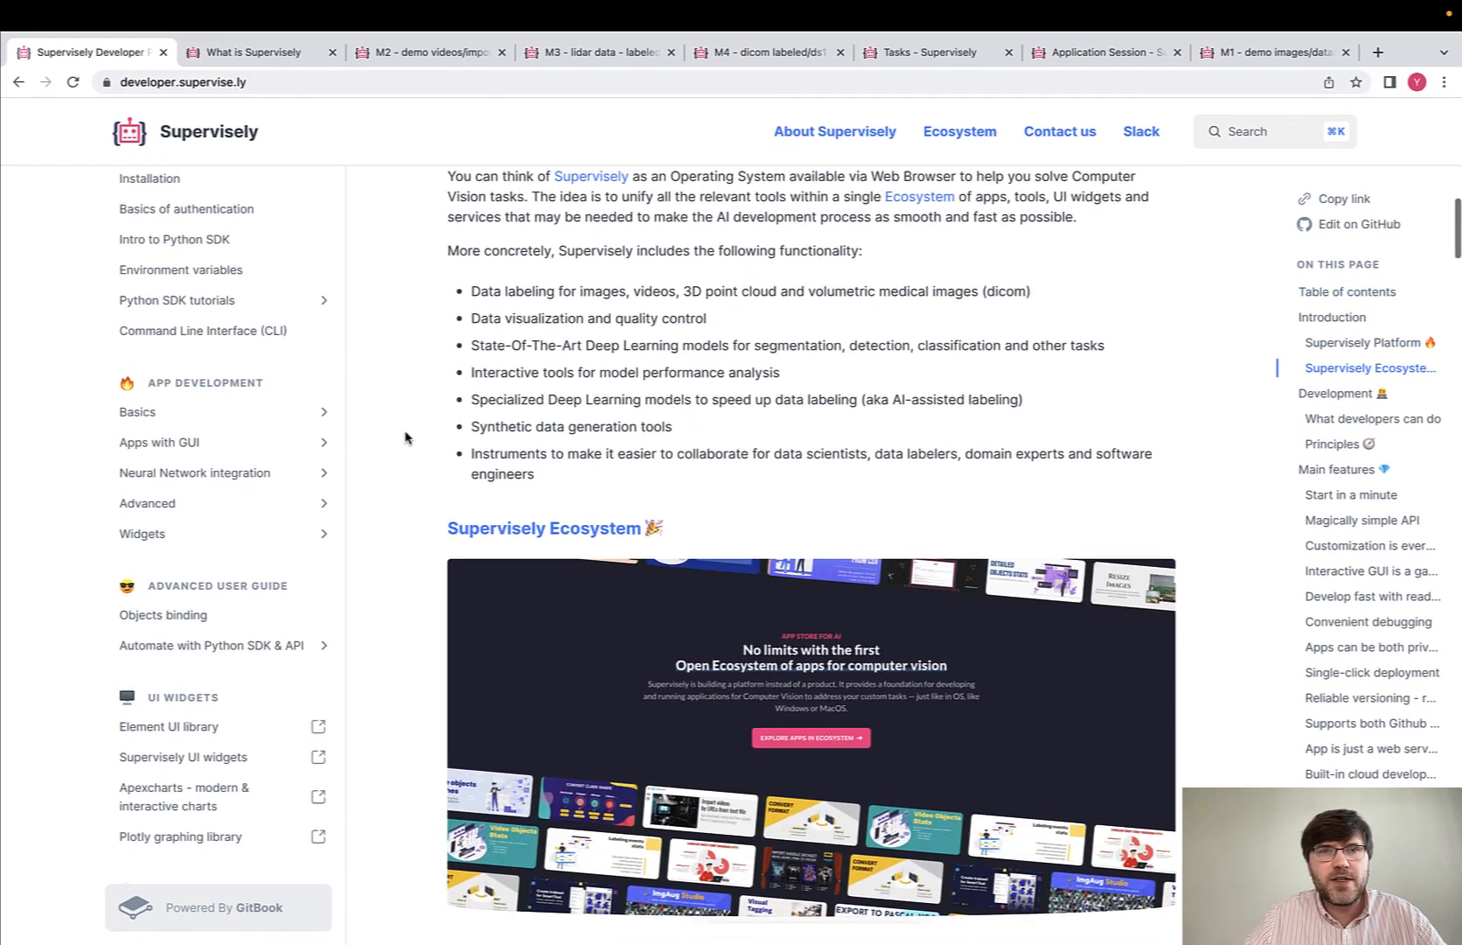
{"action": "scroll", "scroll_direction": "down", "scroll_amount": 3}
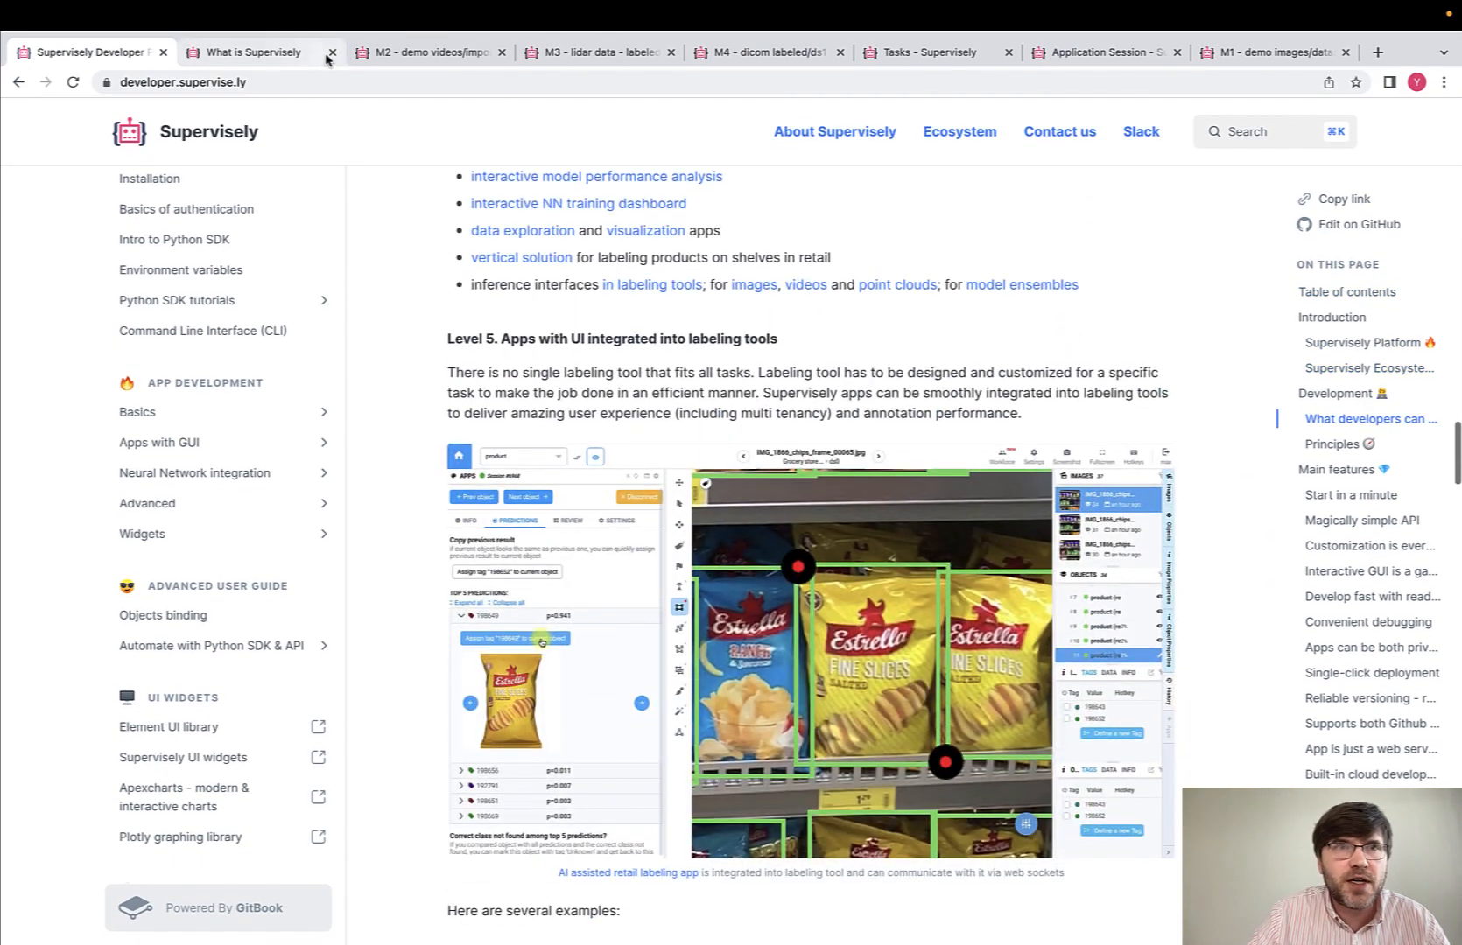
{"action": "left_click", "coordinate": [247, 52]}
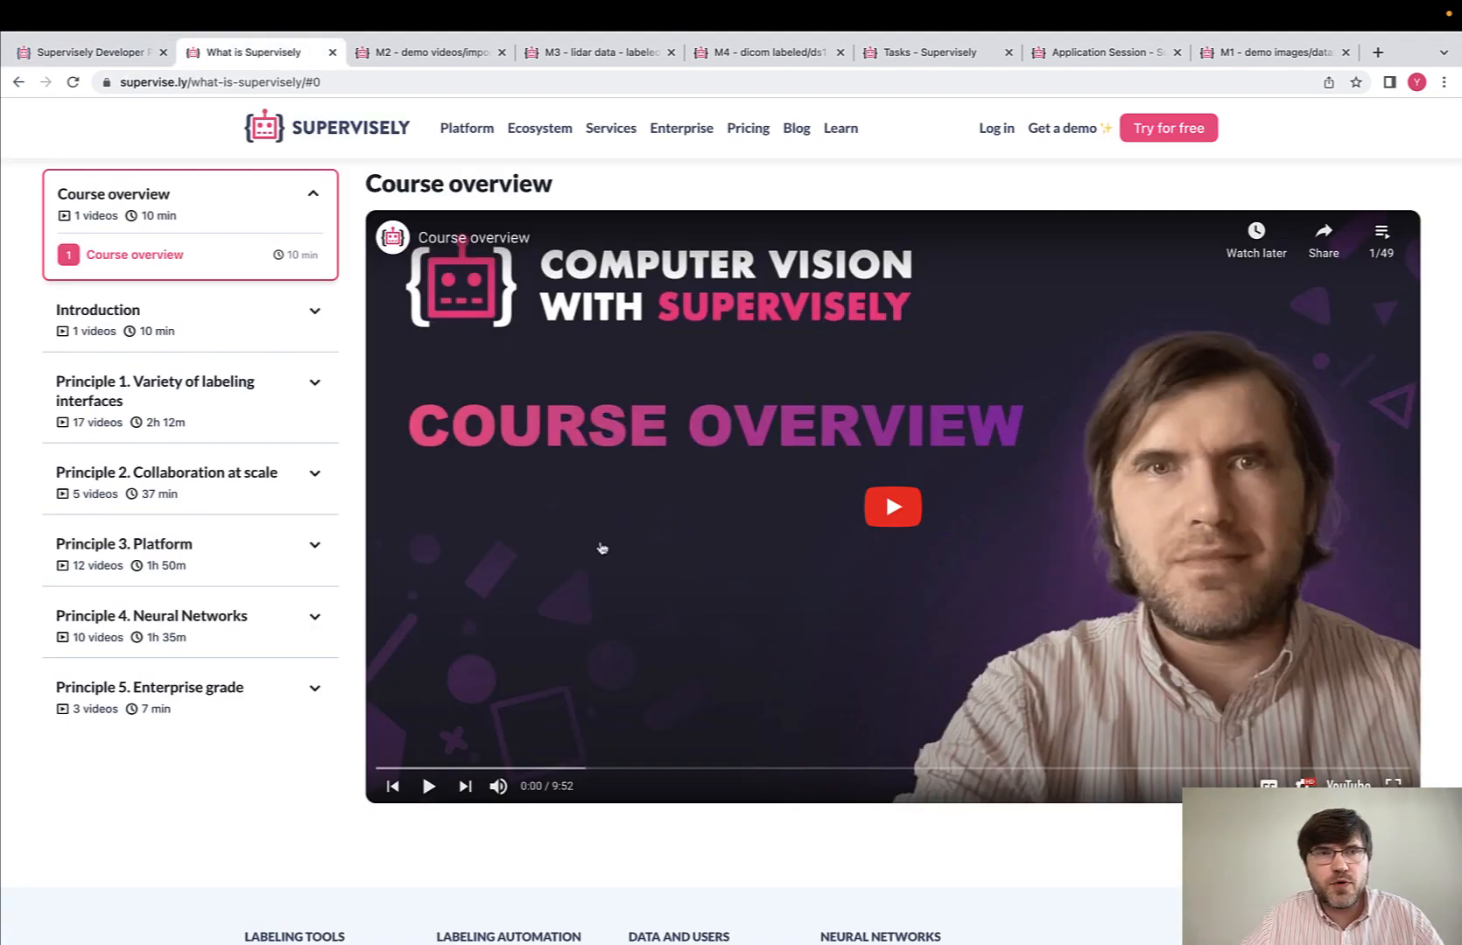
{"action": "mouse_move", "coordinate": [692, 388]}
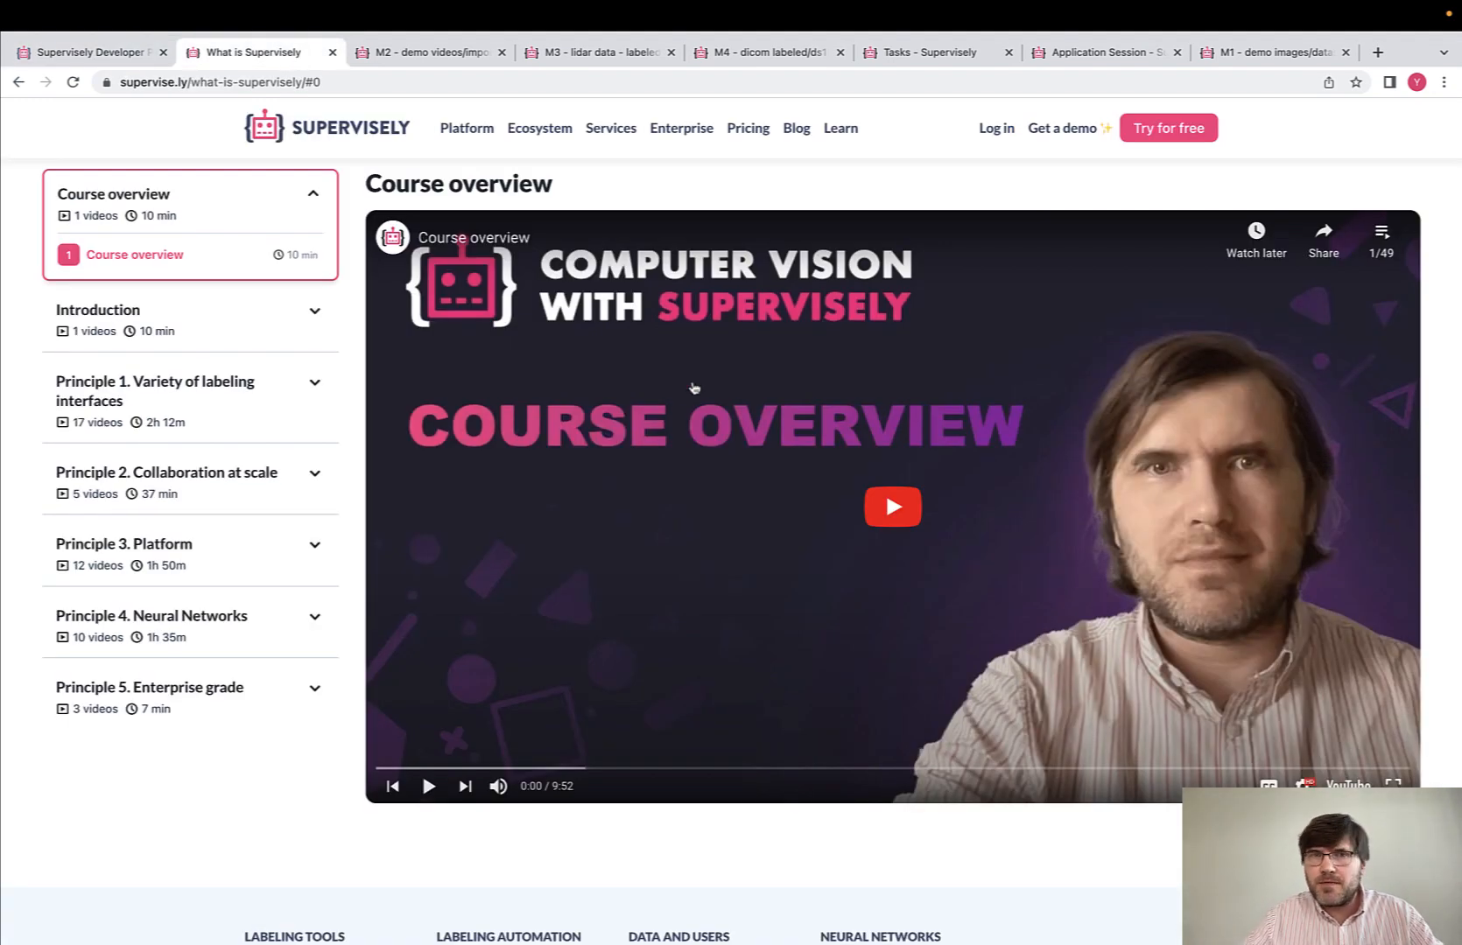